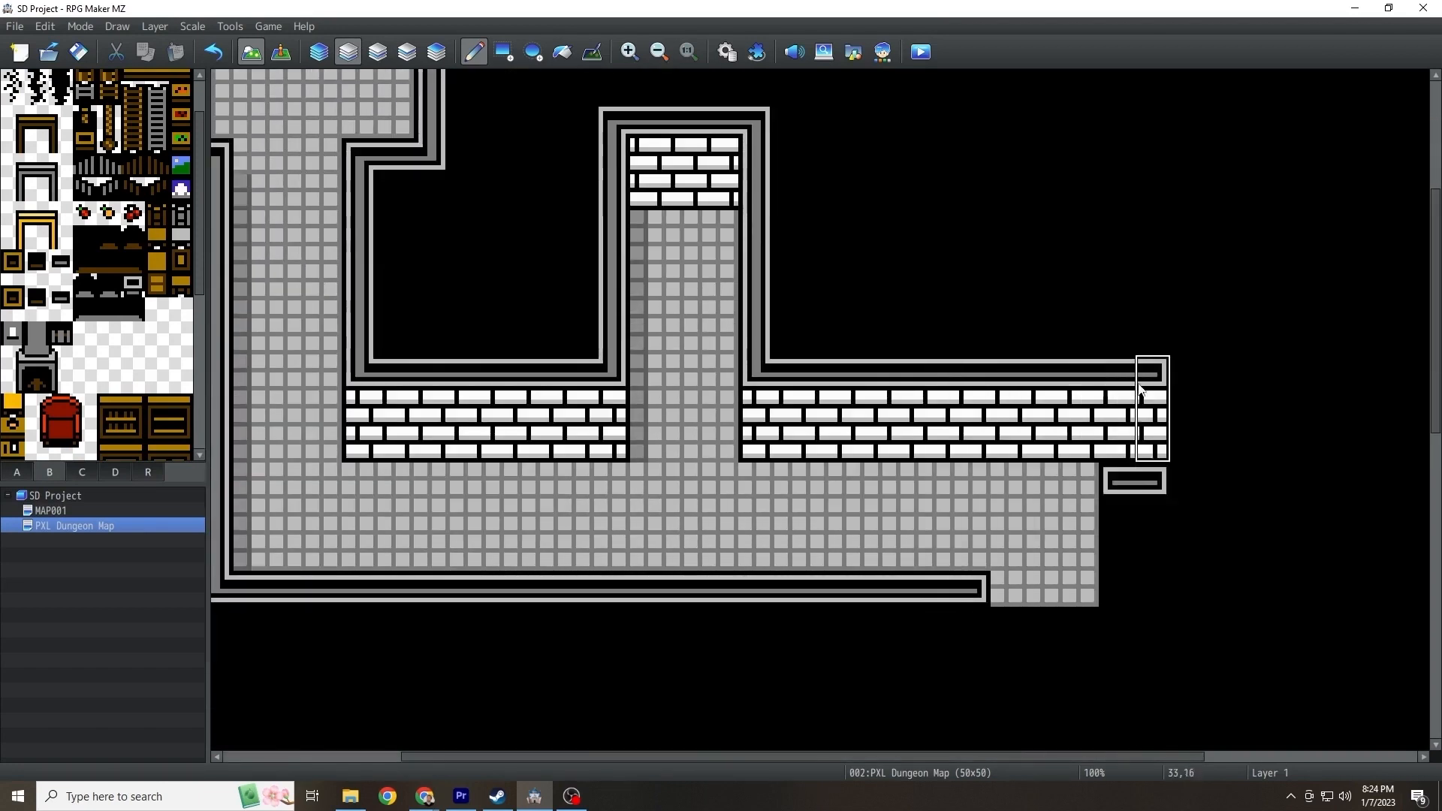
Step: Enlarge the map to 100x100 and paint branching grey-stone corridors and brick-walled rooms on Layer 1
click(657, 52)
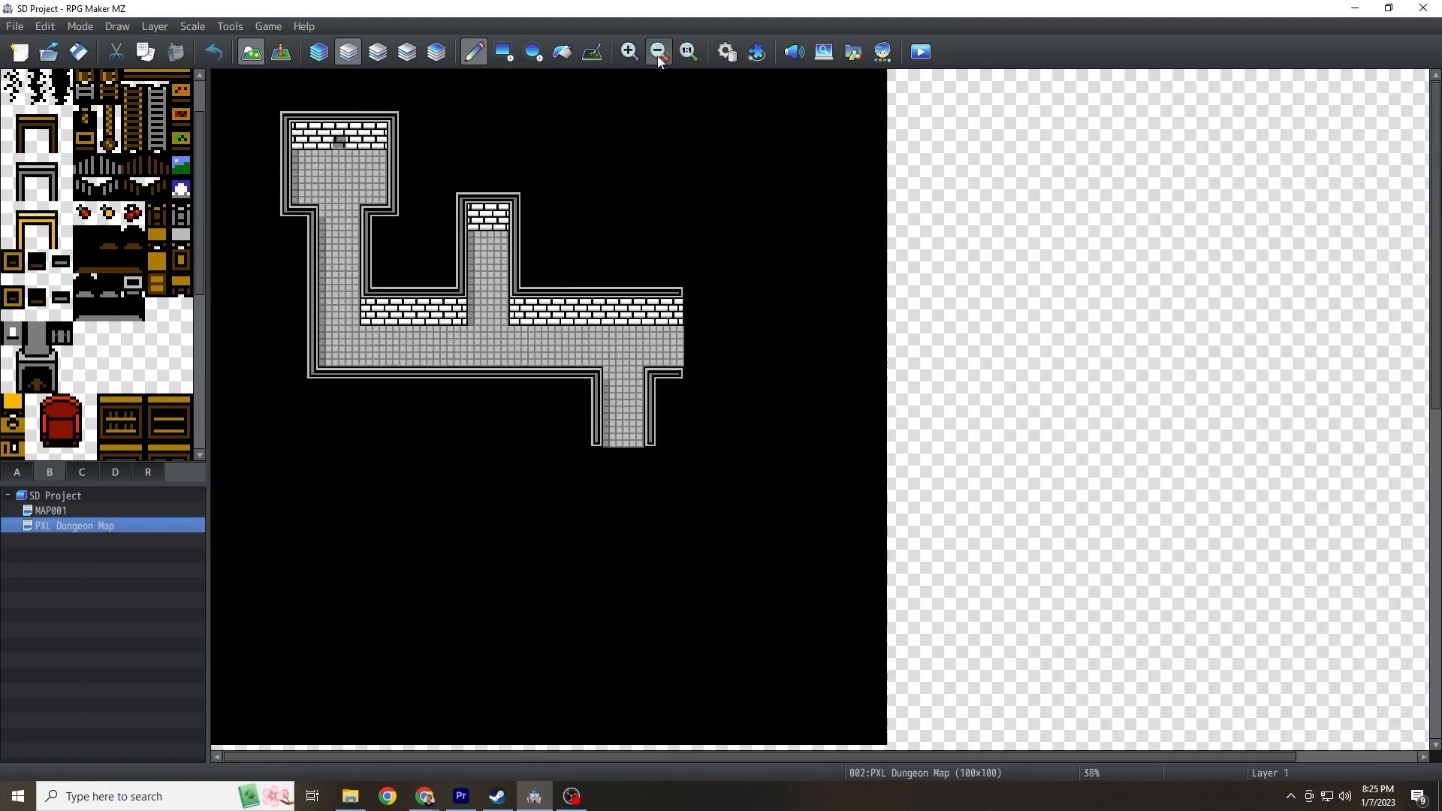
click(627, 52)
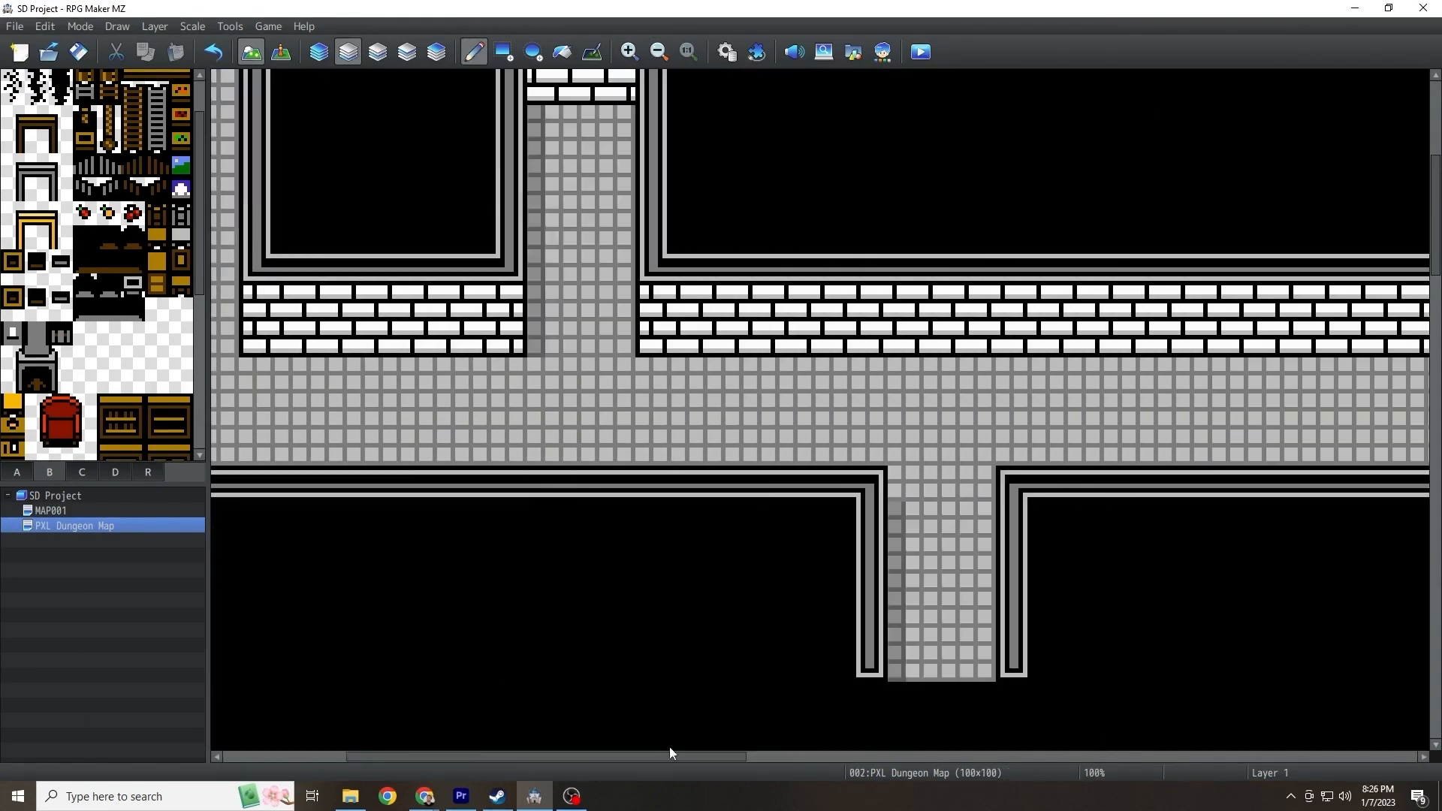
scroll(down, 3)
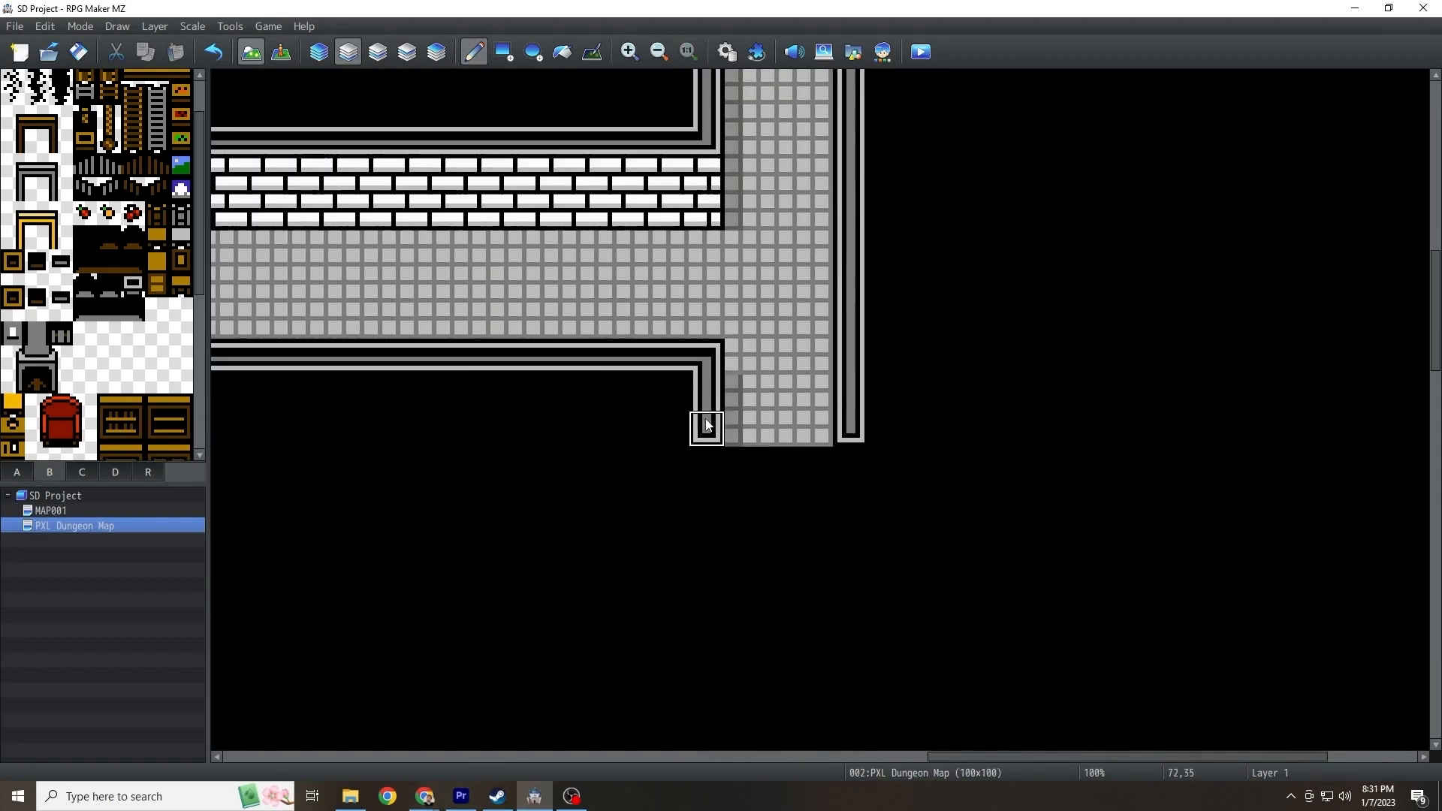
scroll(down, 3)
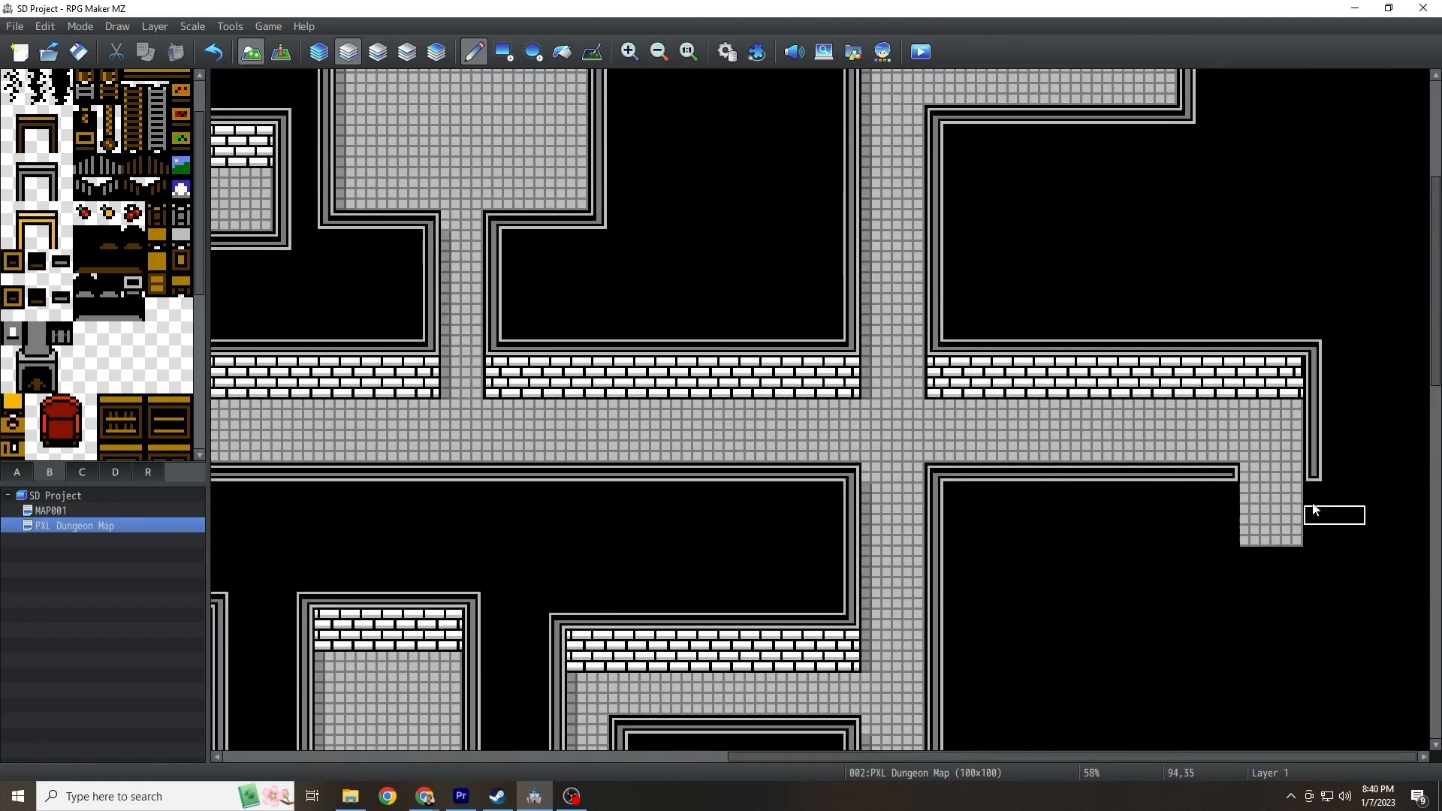
scroll(down, 3)
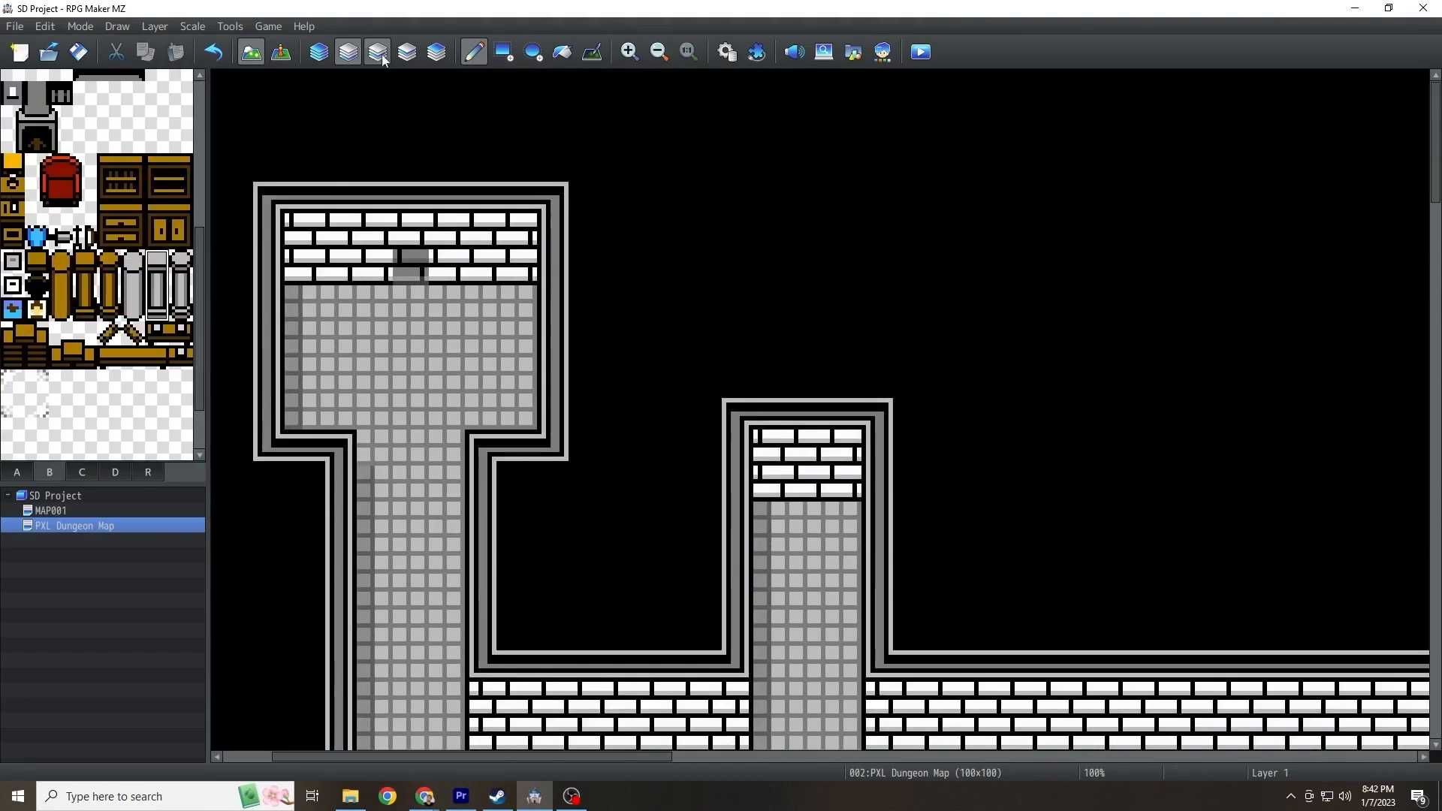
Step: On the upper layer, place pillars, a throne, golden pots, crates, barrels and a red doorway carpet
click(374, 53)
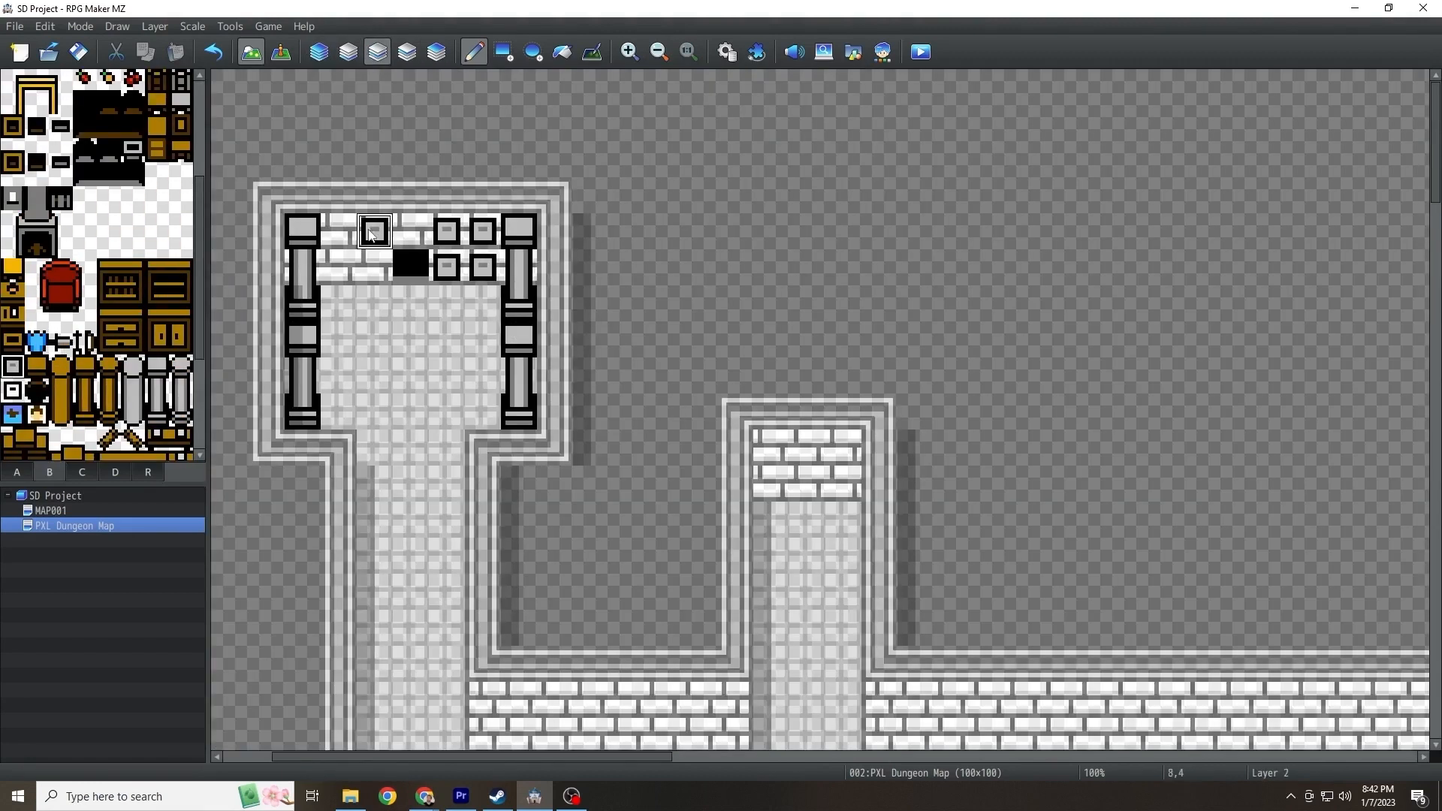
click(434, 52)
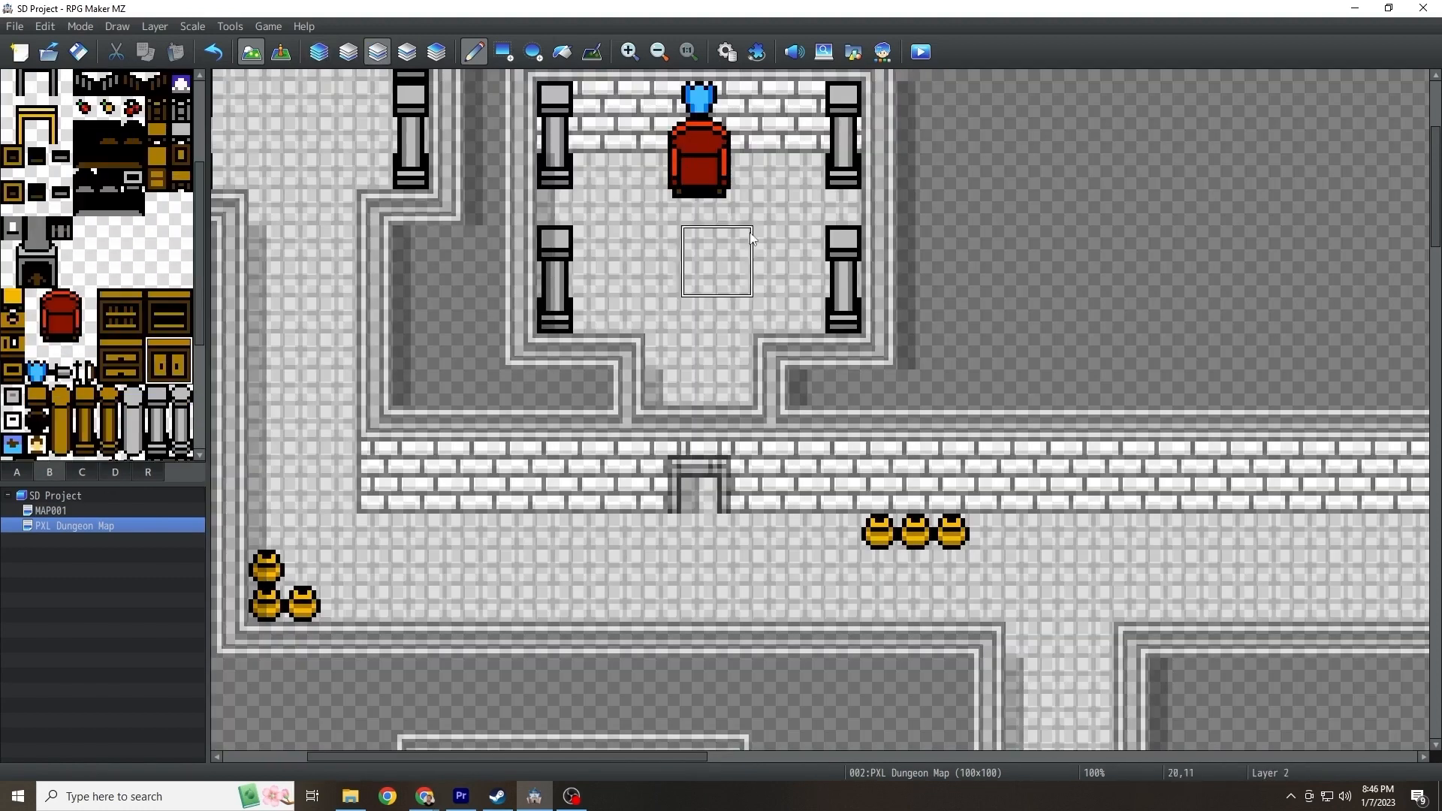
click(376, 52)
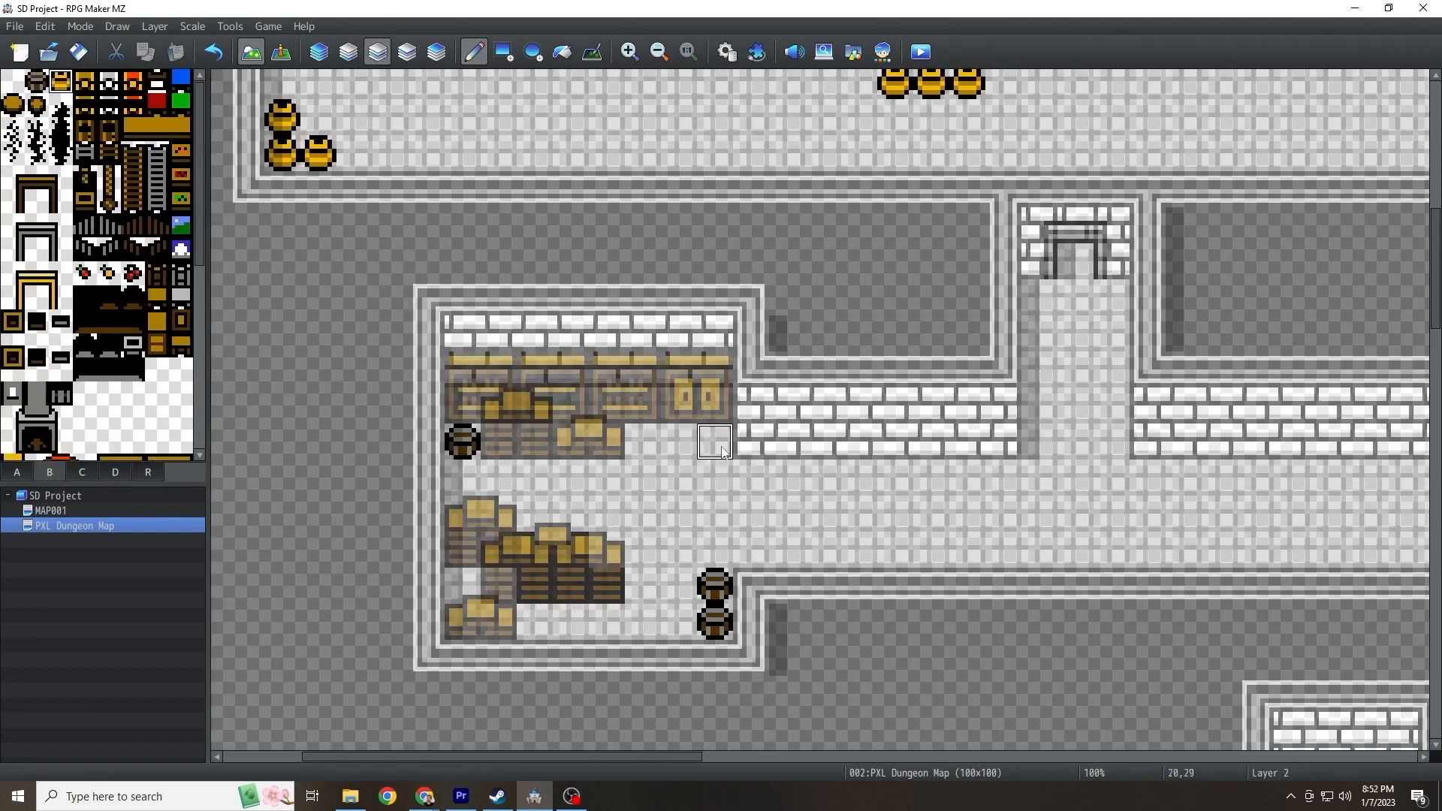
click(317, 51)
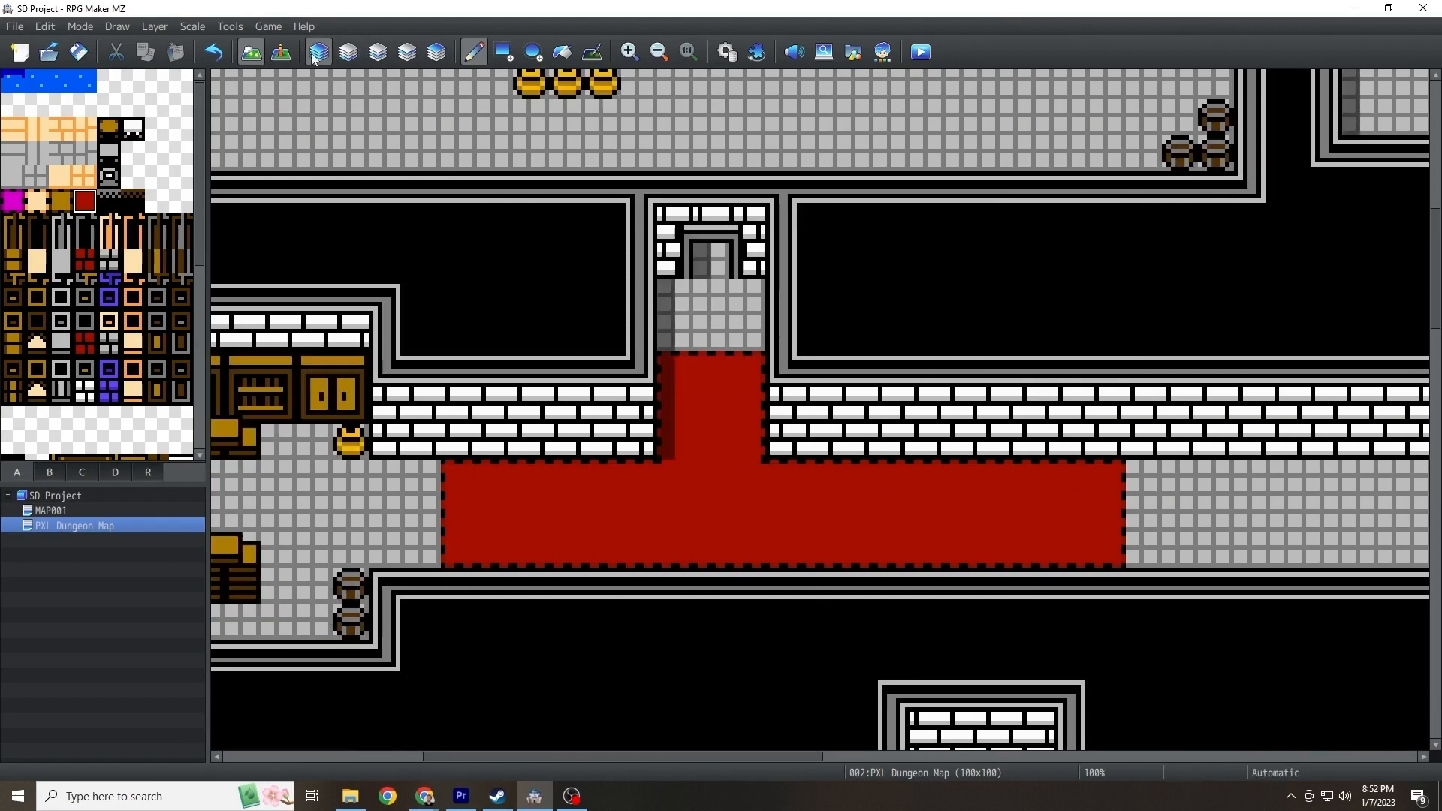
Step: On Layer 1, paint an L-shaped brick room with an arched doorway onto the lower corridor
click(346, 52)
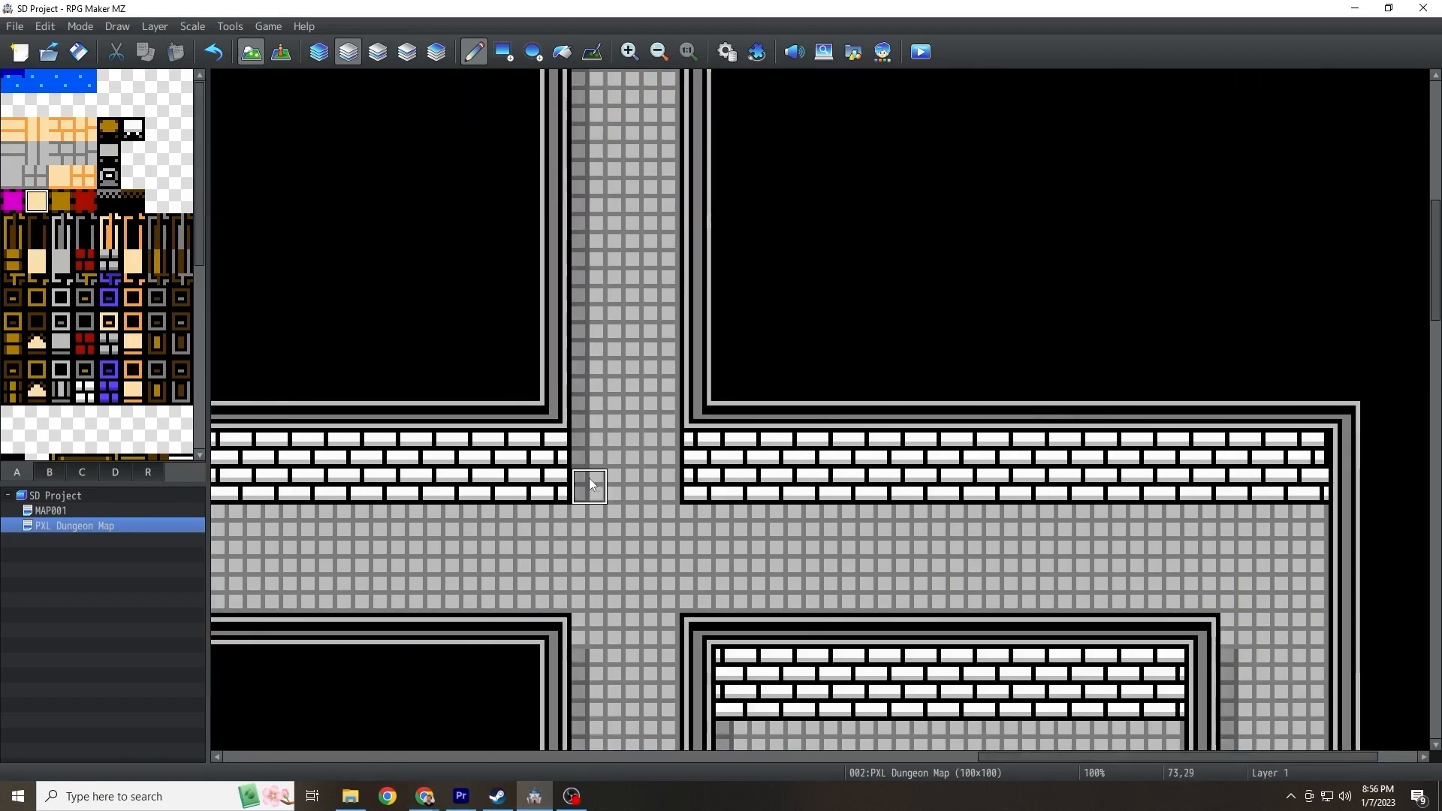
click(82, 472)
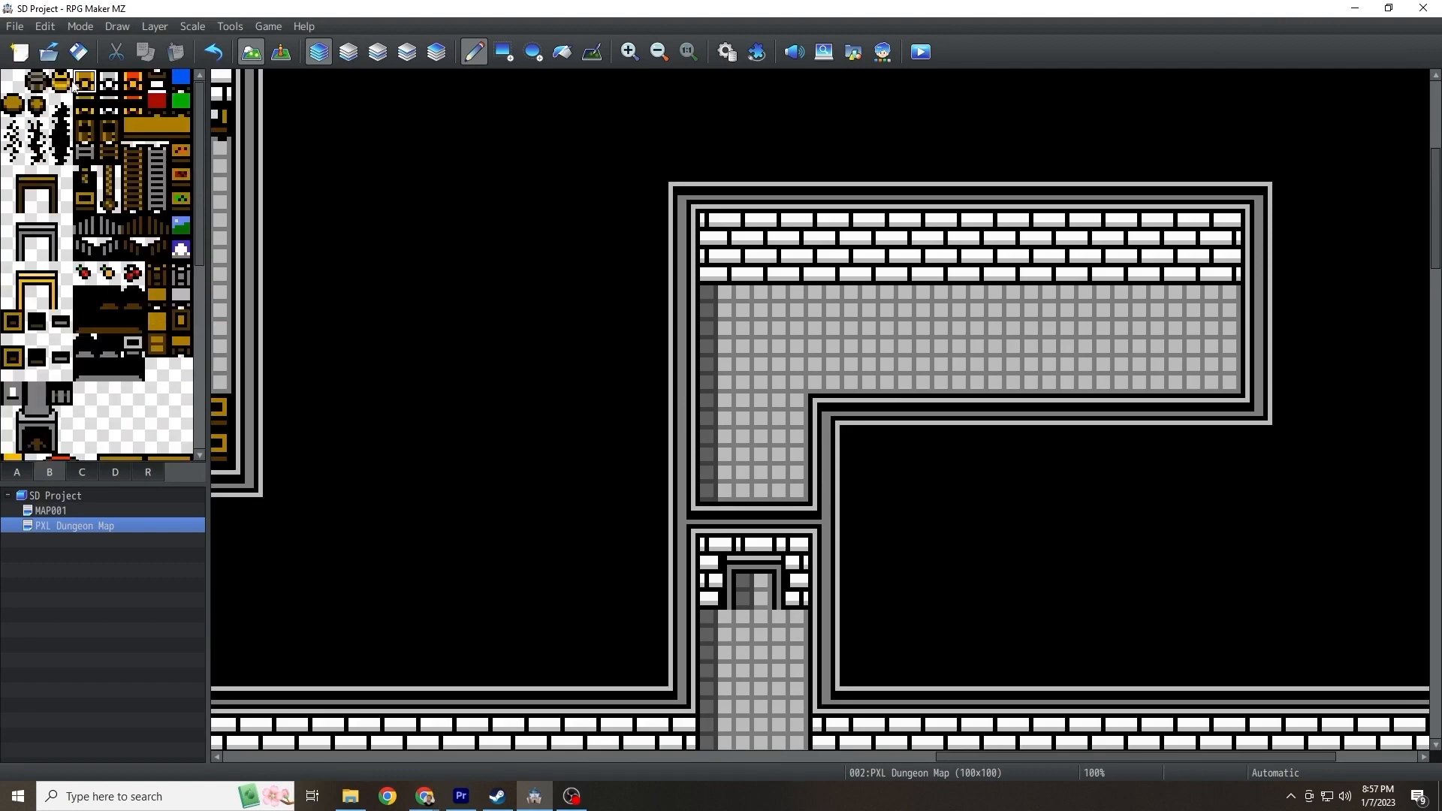
Step: Furnish the square room with a red carpet, throne, pillars and shelves, plus pots along its right wall
click(374, 53)
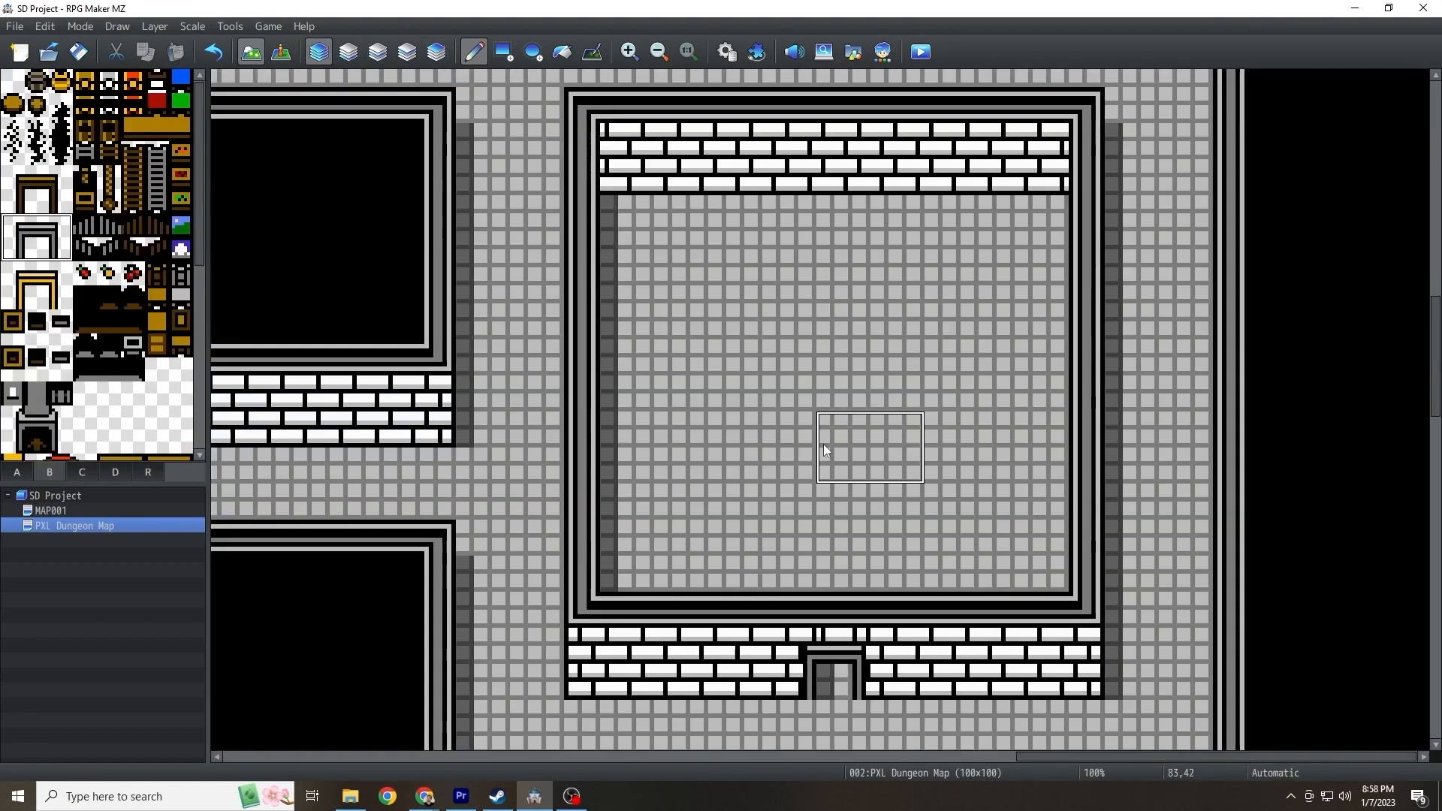
mouse_move(1050, 611)
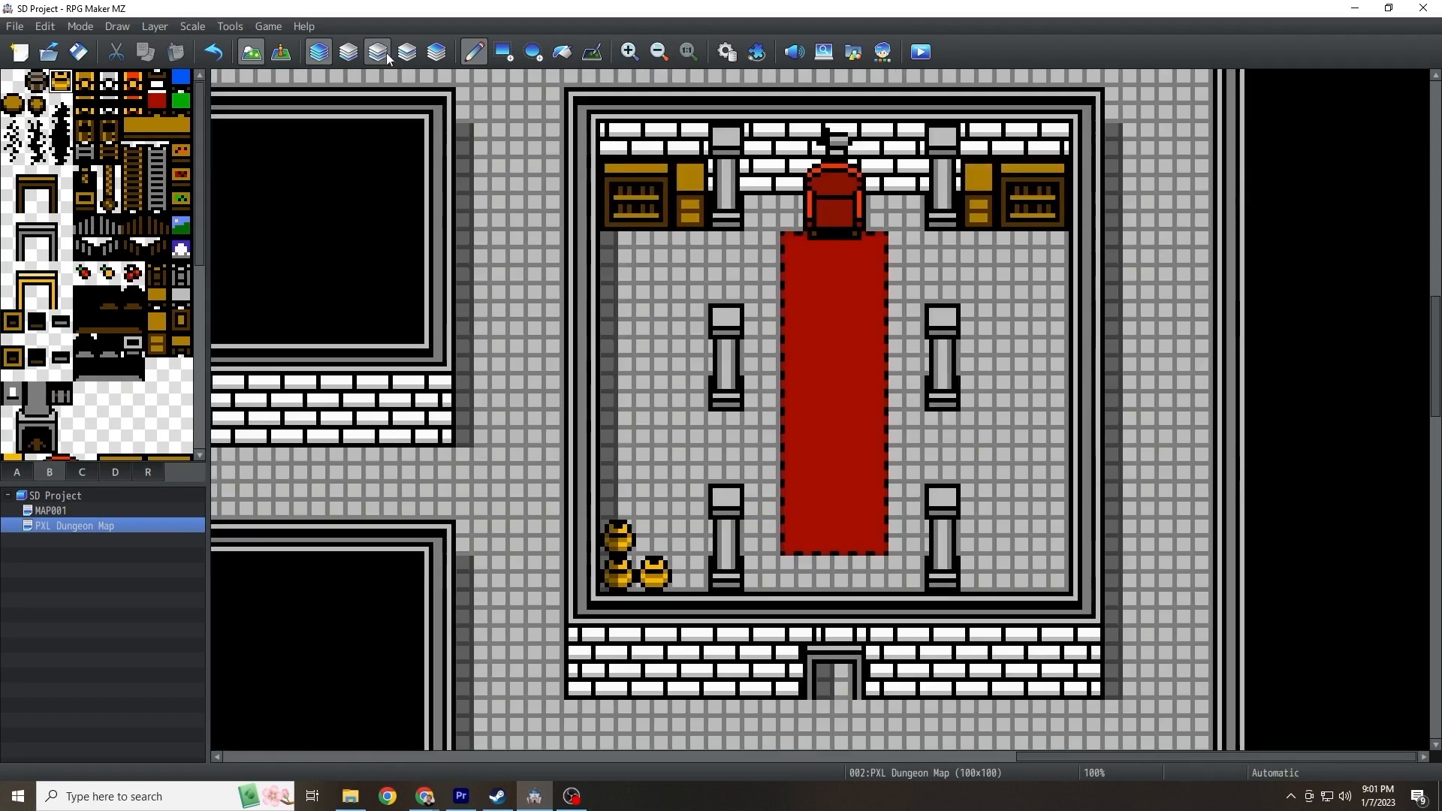
scroll(down, 3)
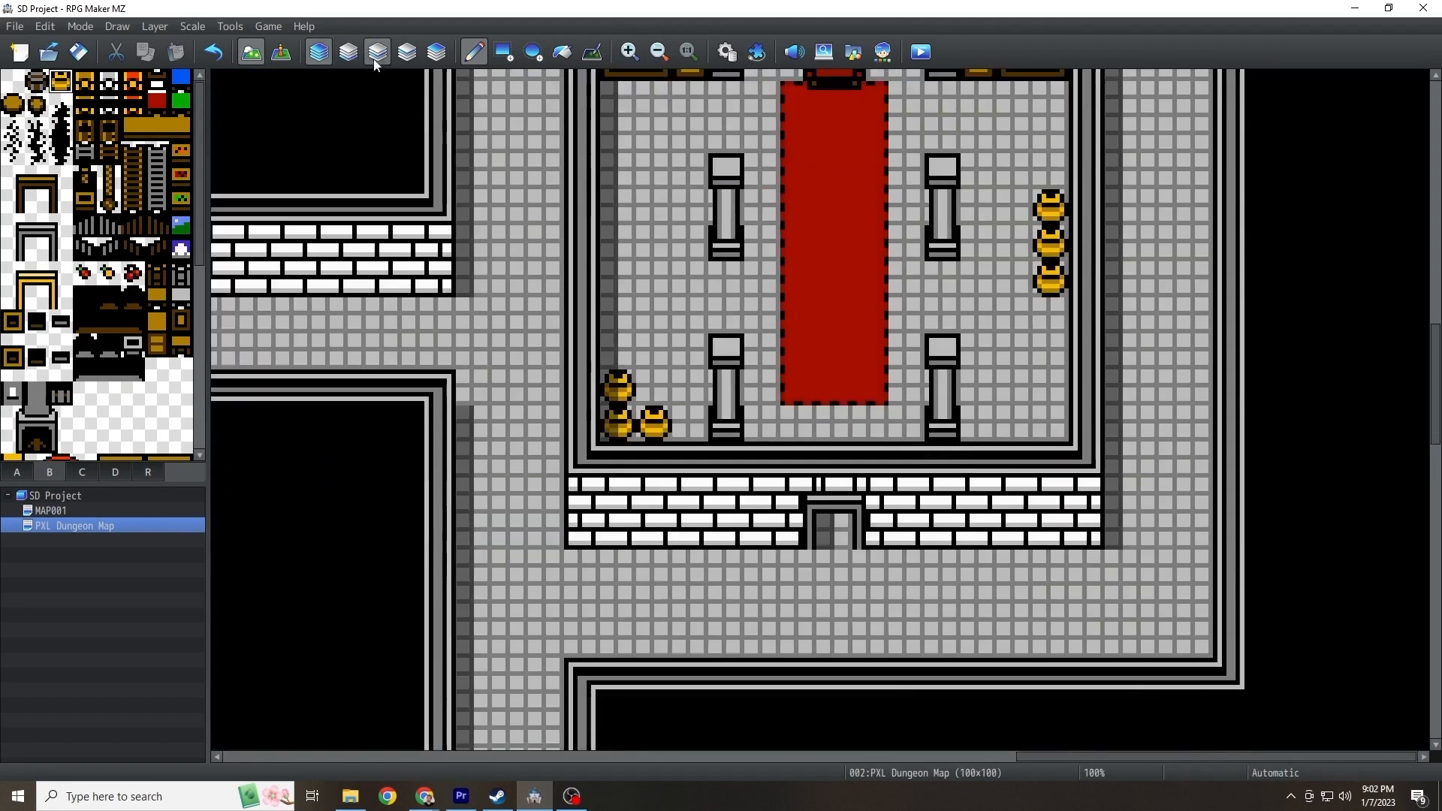
click(347, 52)
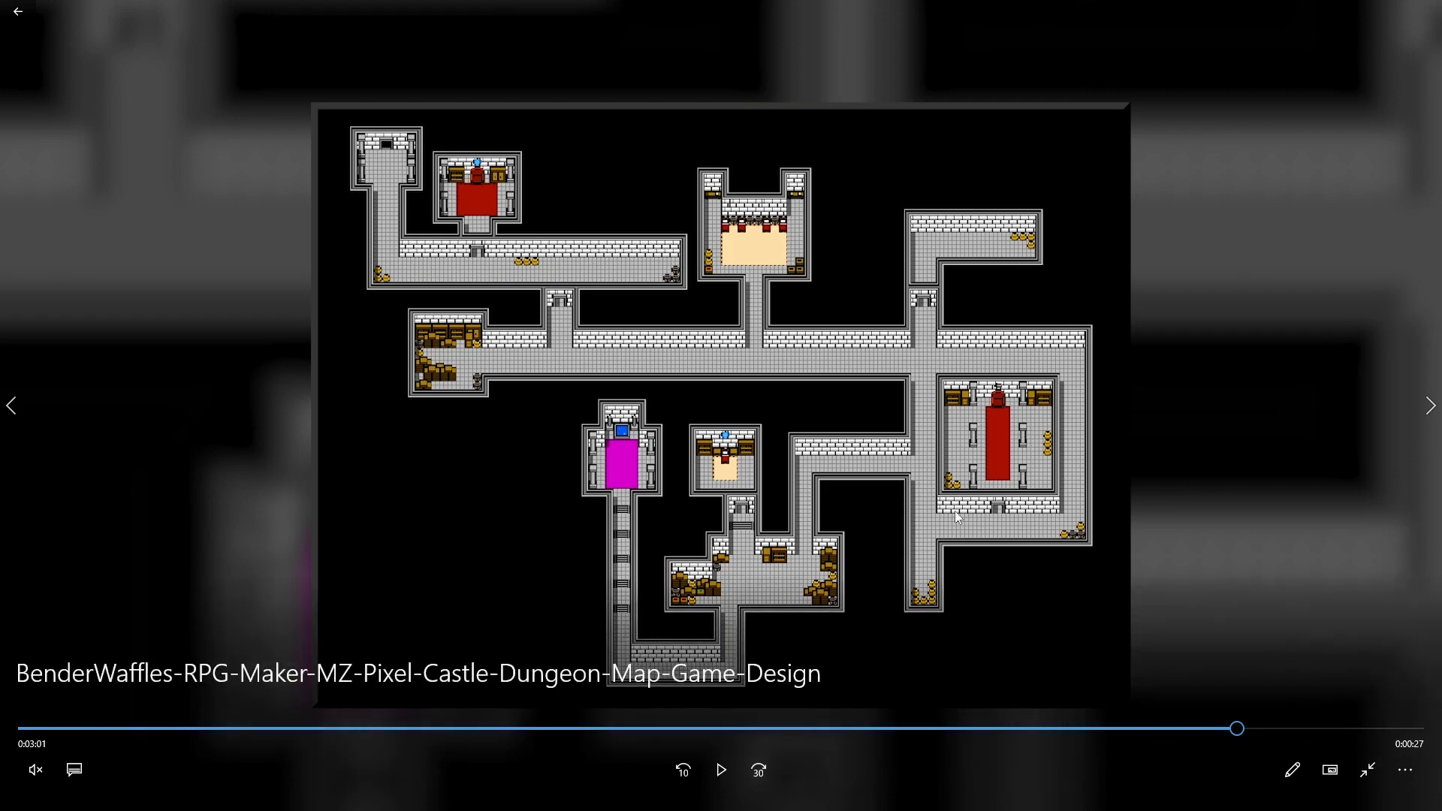
mouse_move(1039, 627)
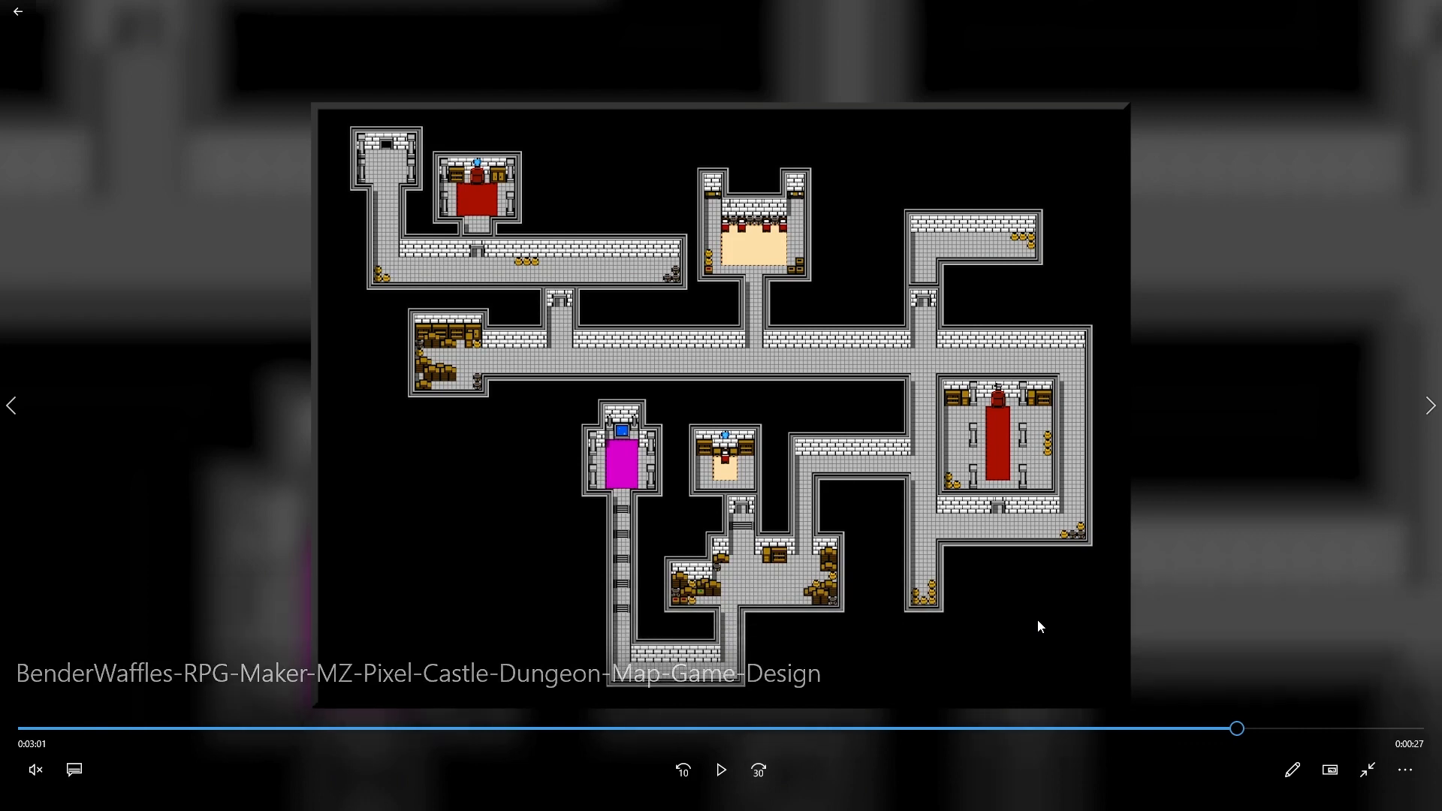
mouse_move(930, 438)
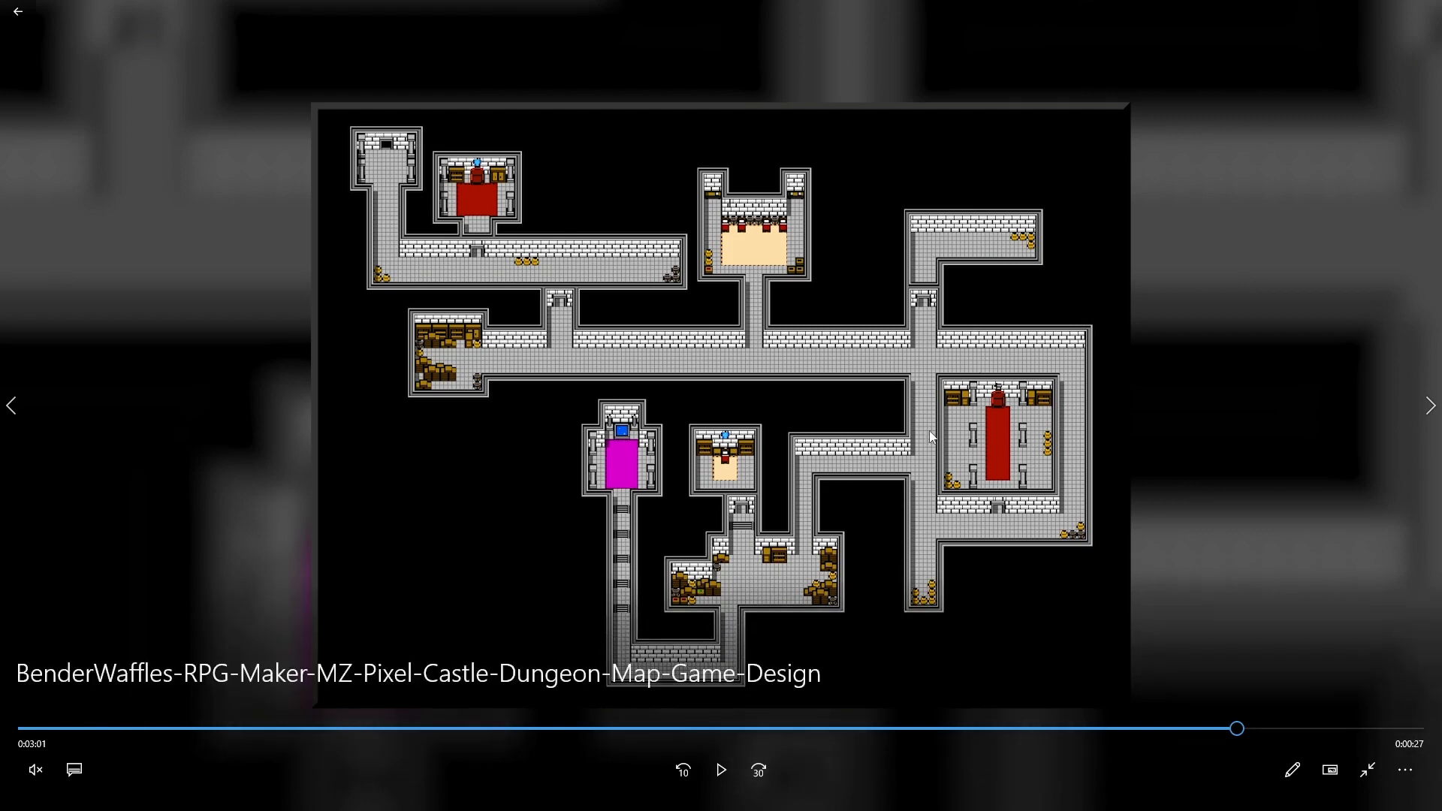
mouse_move(1112, 597)
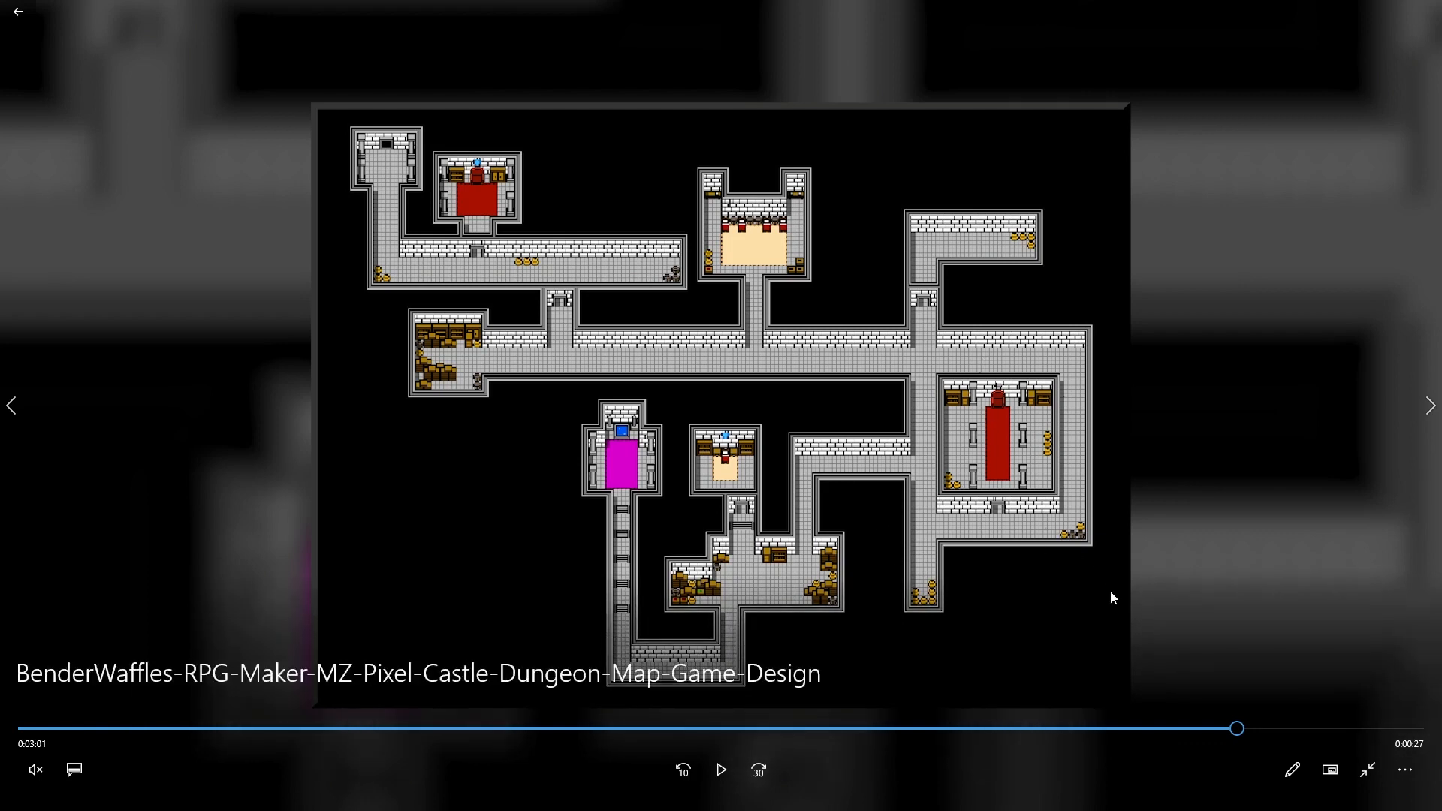
mouse_move(1294, 506)
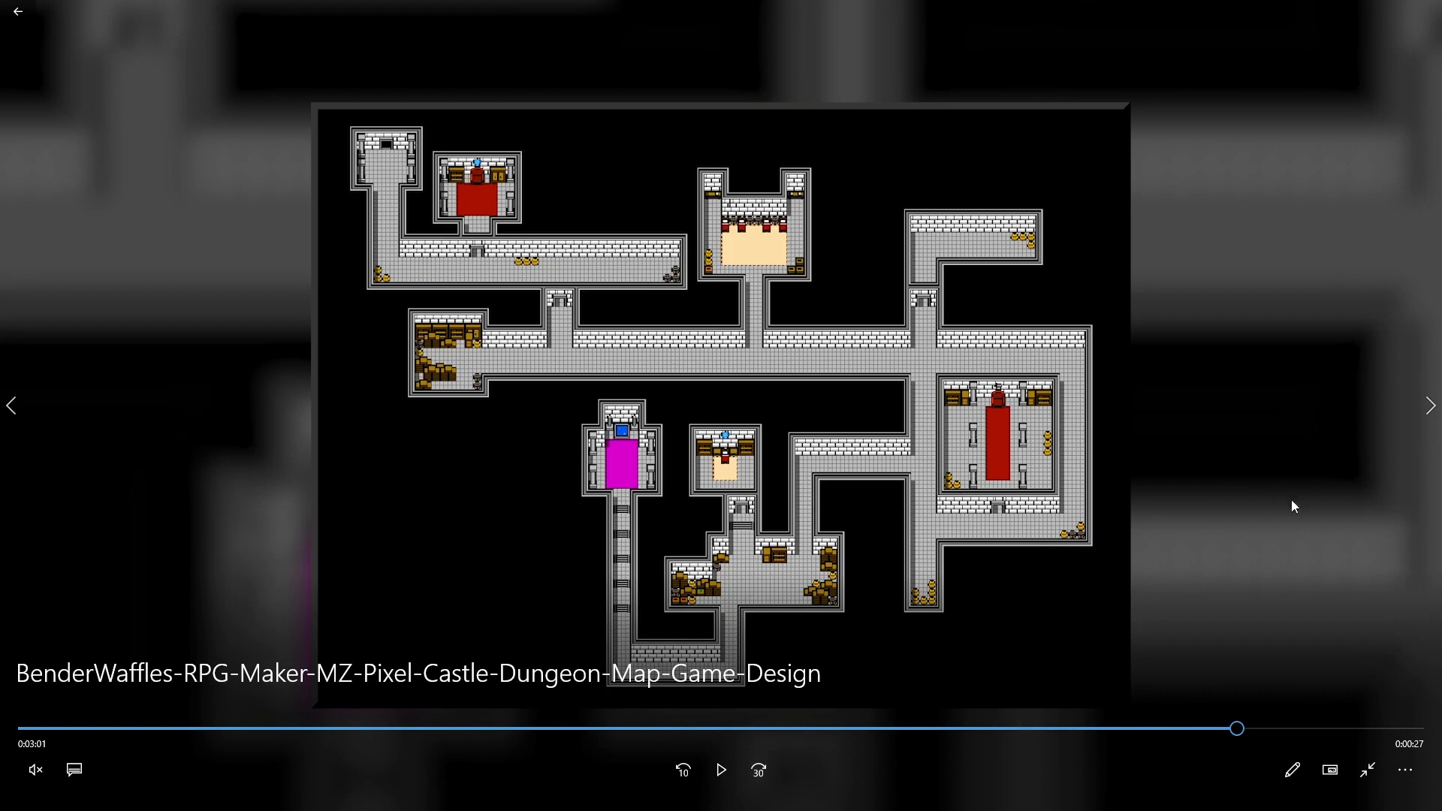
mouse_move(1398, 522)
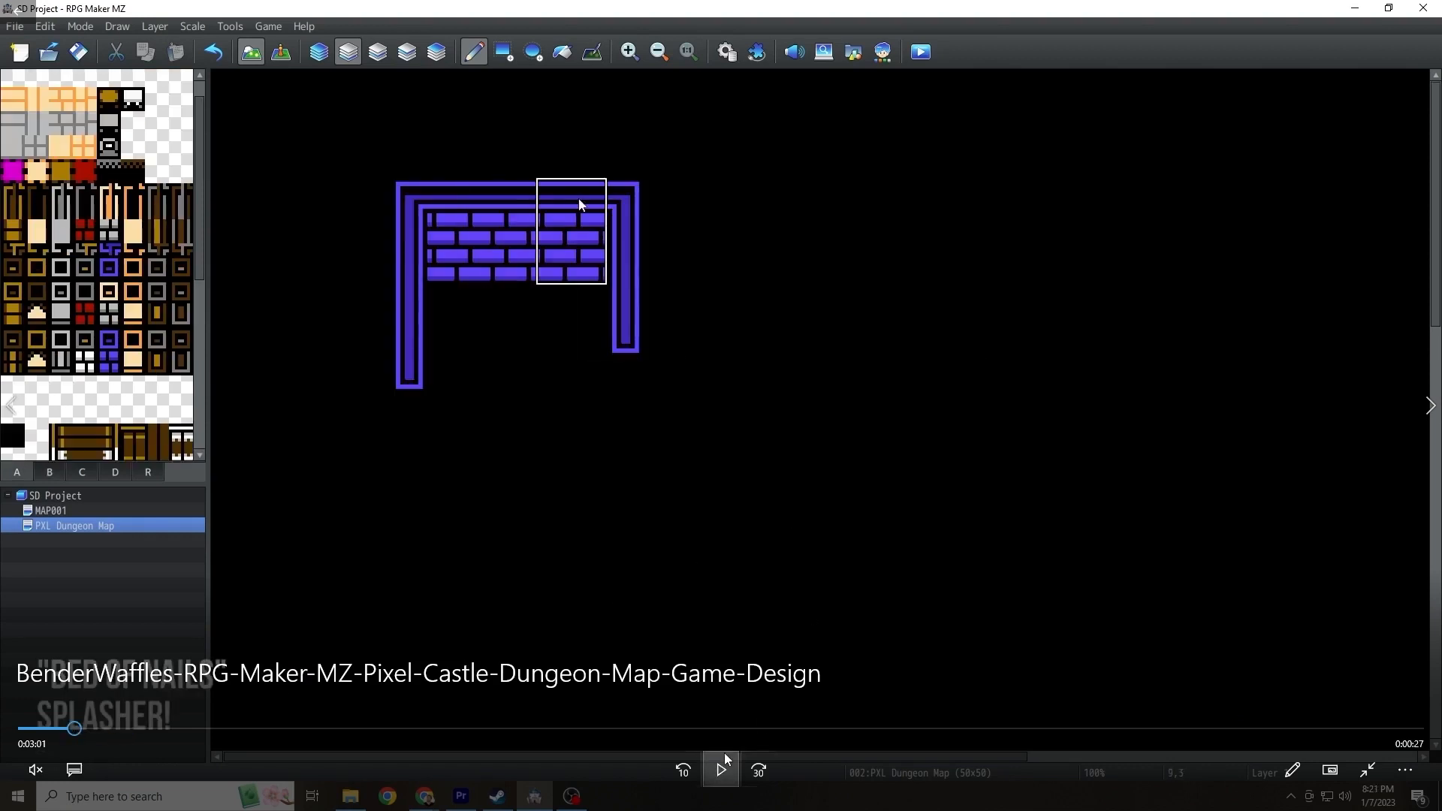
Step: Paint grey stone-tiled corridors with white brick walls and resize the map to 100x100
click(720, 770)
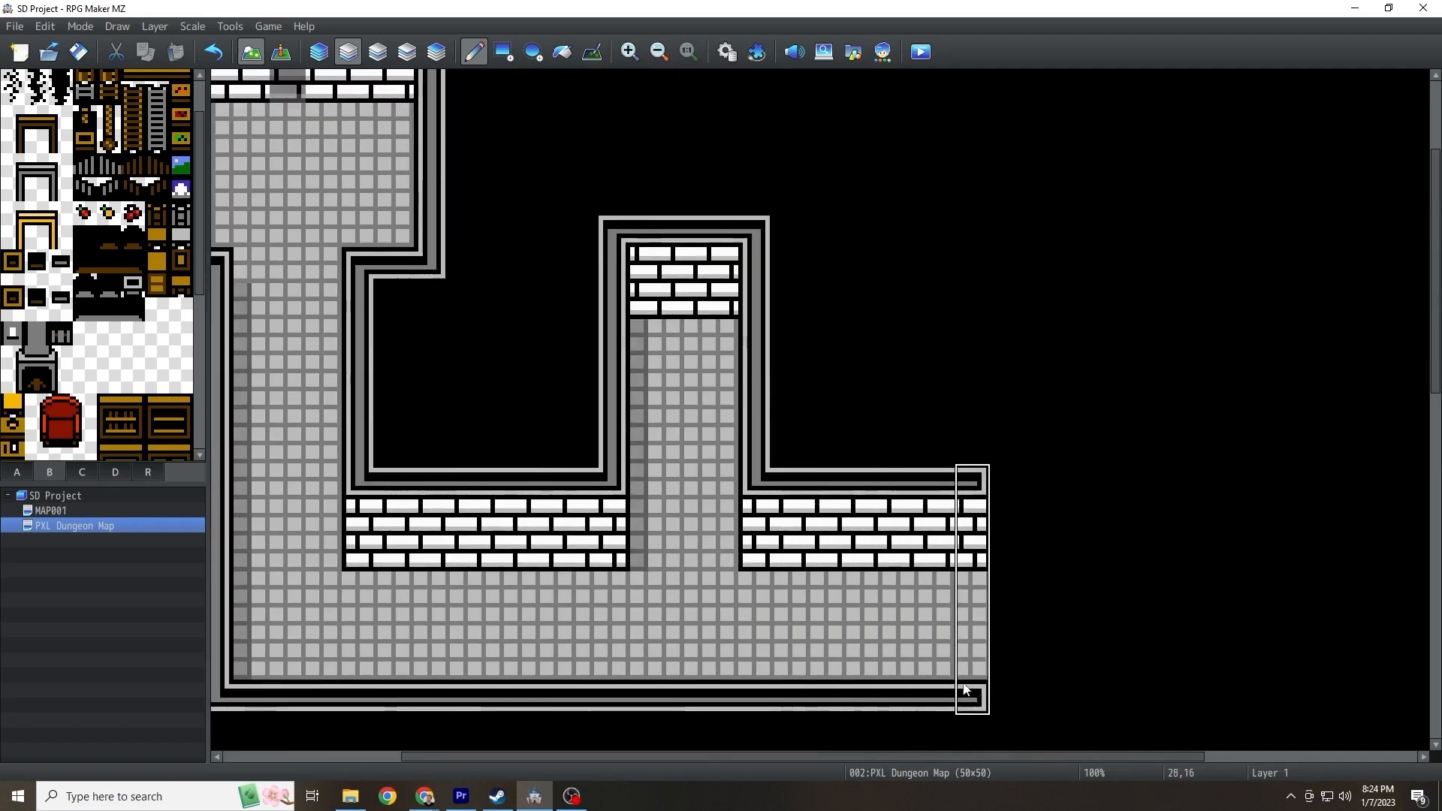
right_click(73, 525)
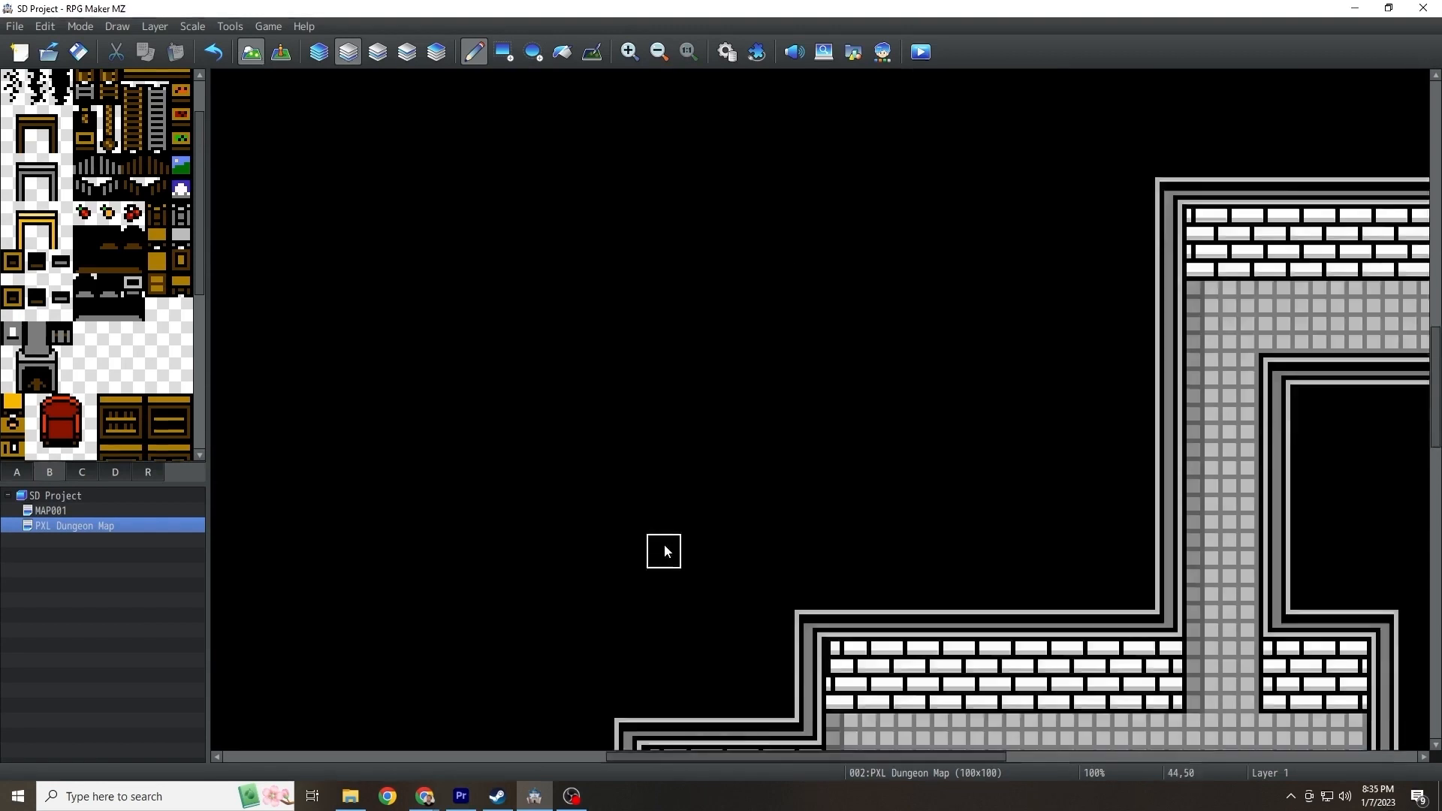
Step: Complete the corridor network on Layer 1 and place stone pillars beside the top-left room's doorway
scroll(down, 3)
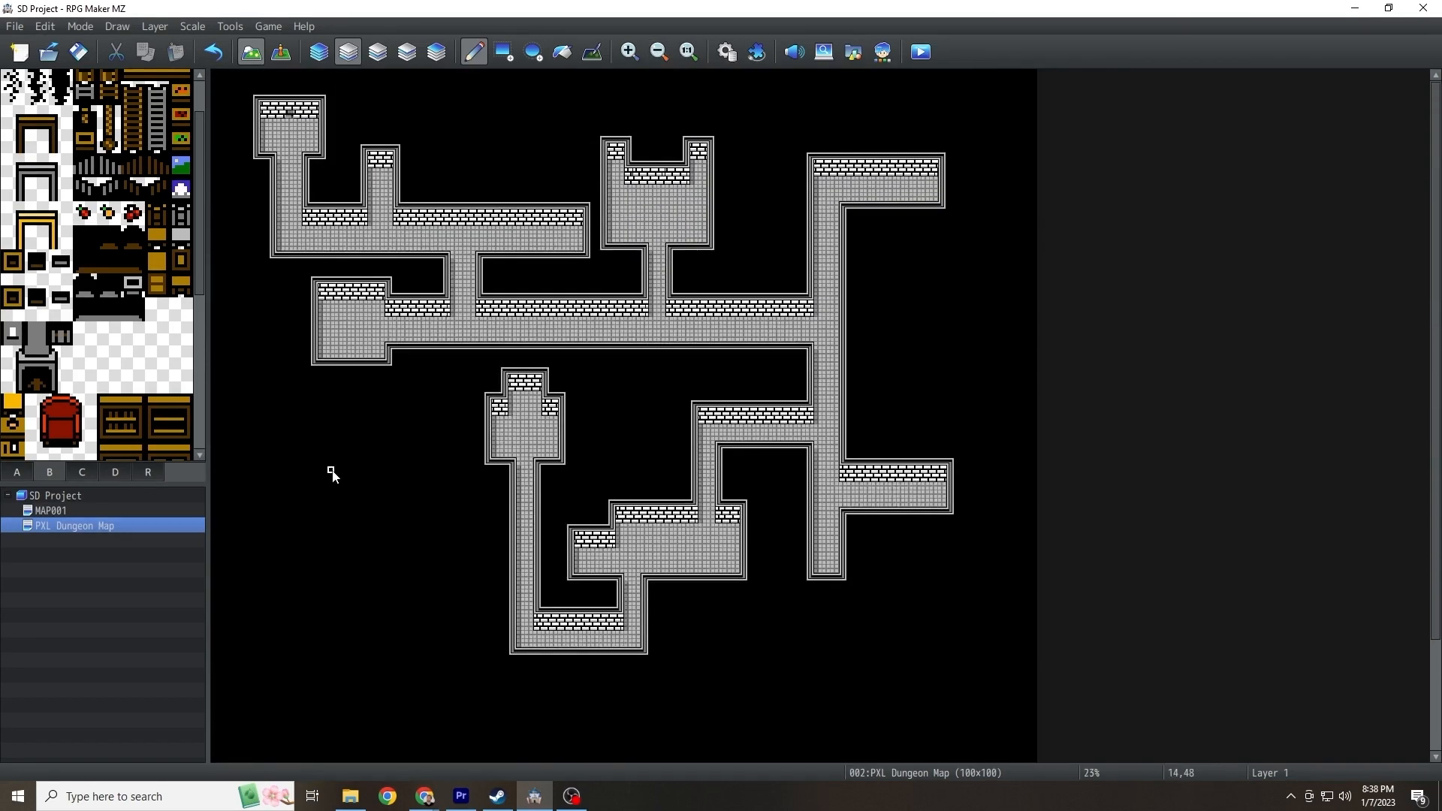
click(627, 52)
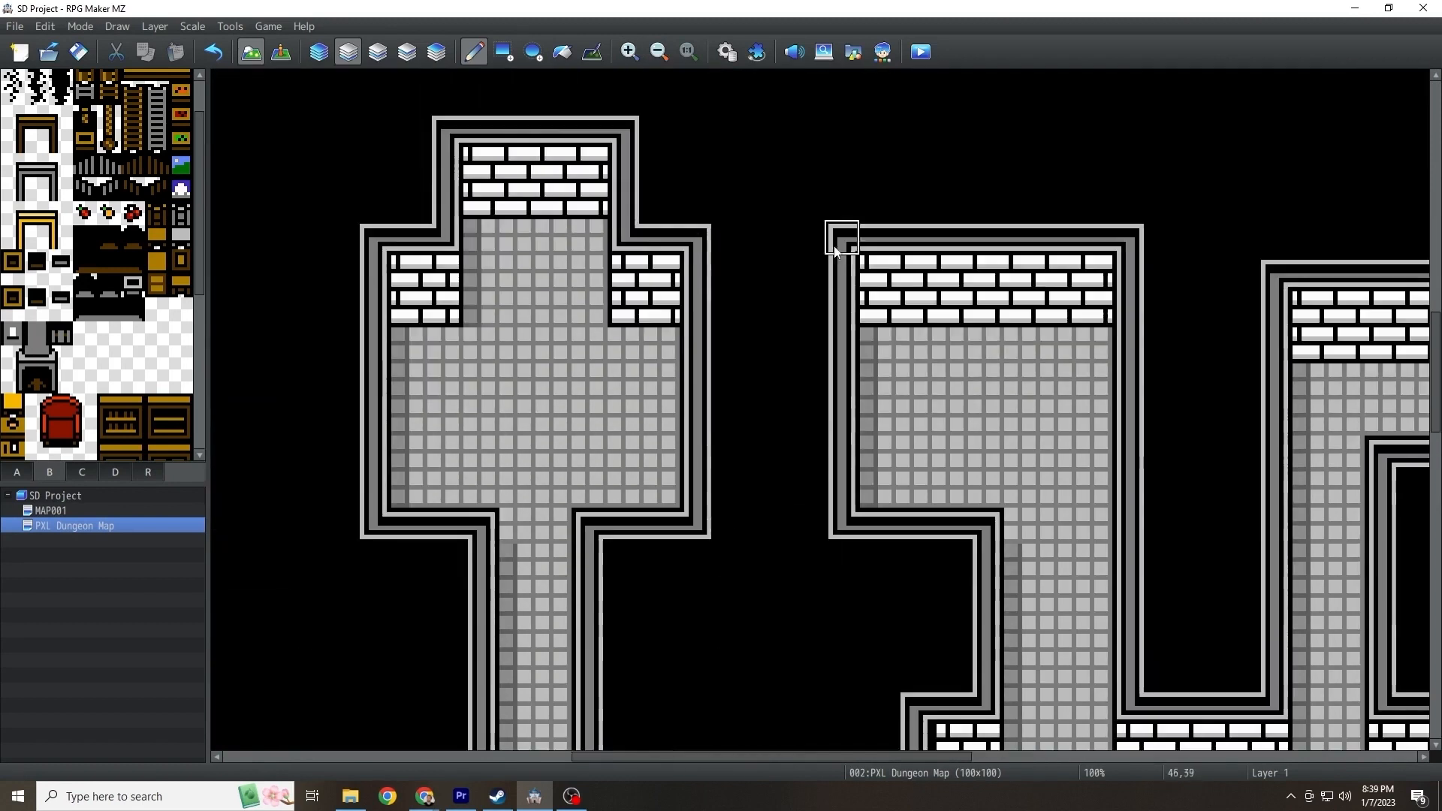
click(658, 52)
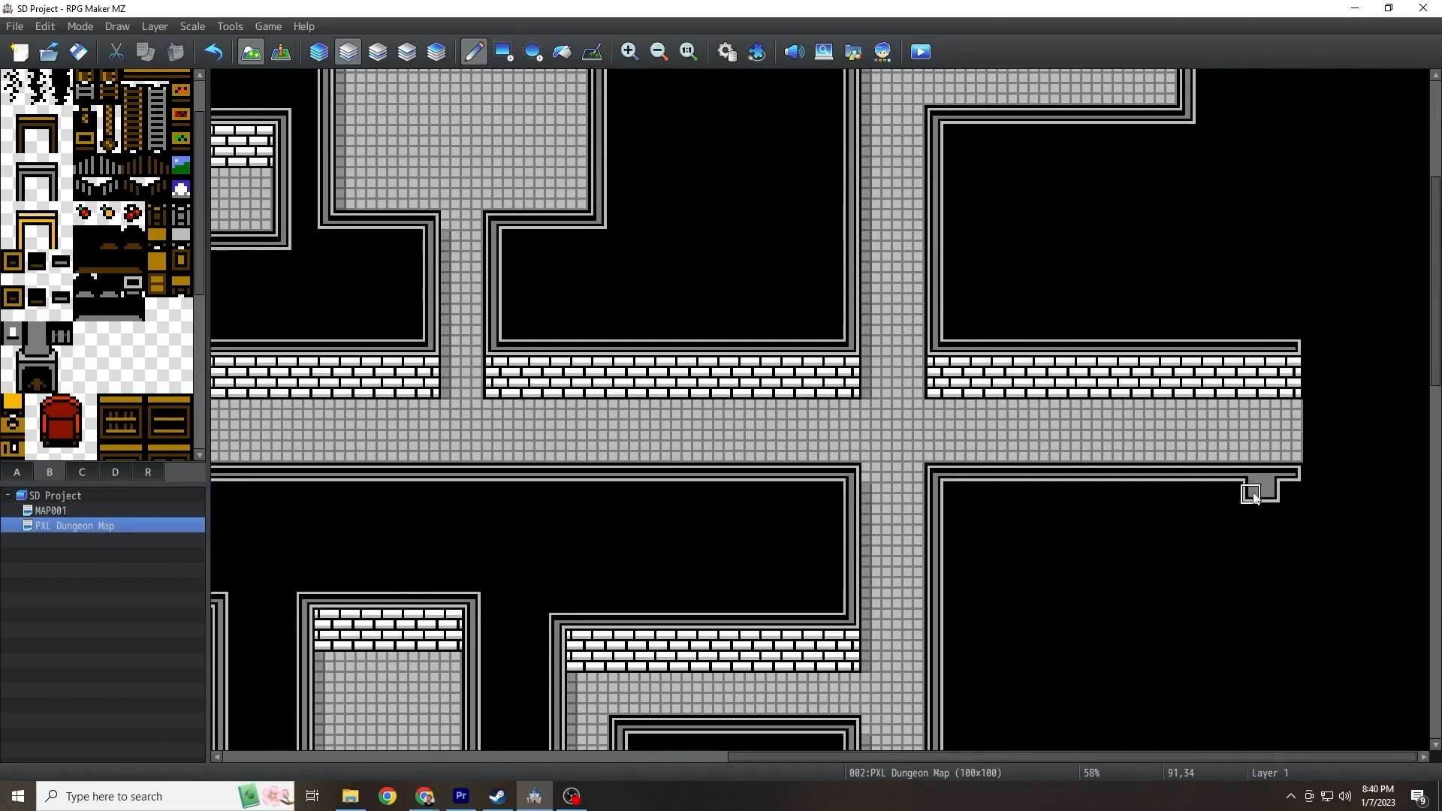
scroll(down, 3)
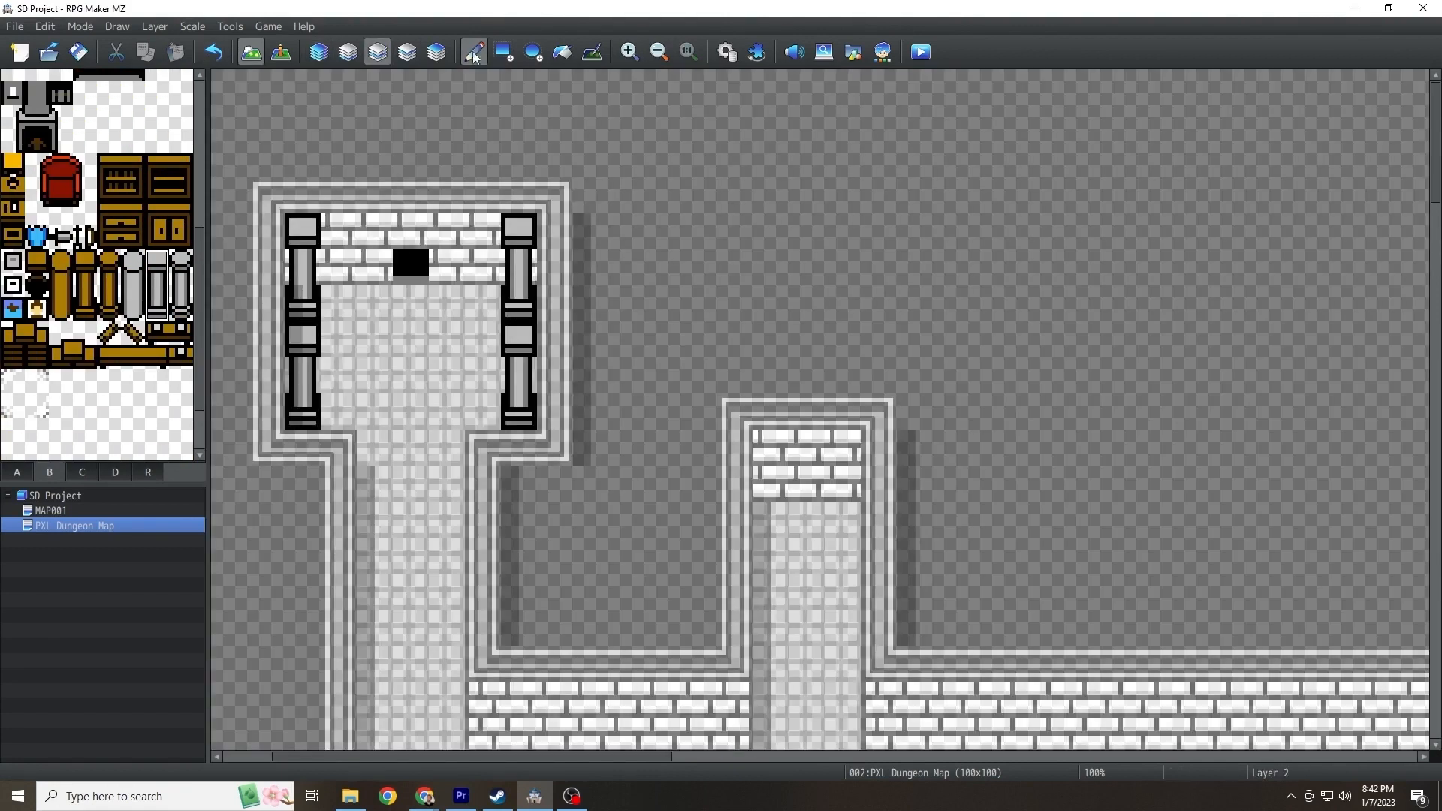
Step: Place a throne, cabinets and pillars in the upper room and golden pots along the corridor
click(473, 51)
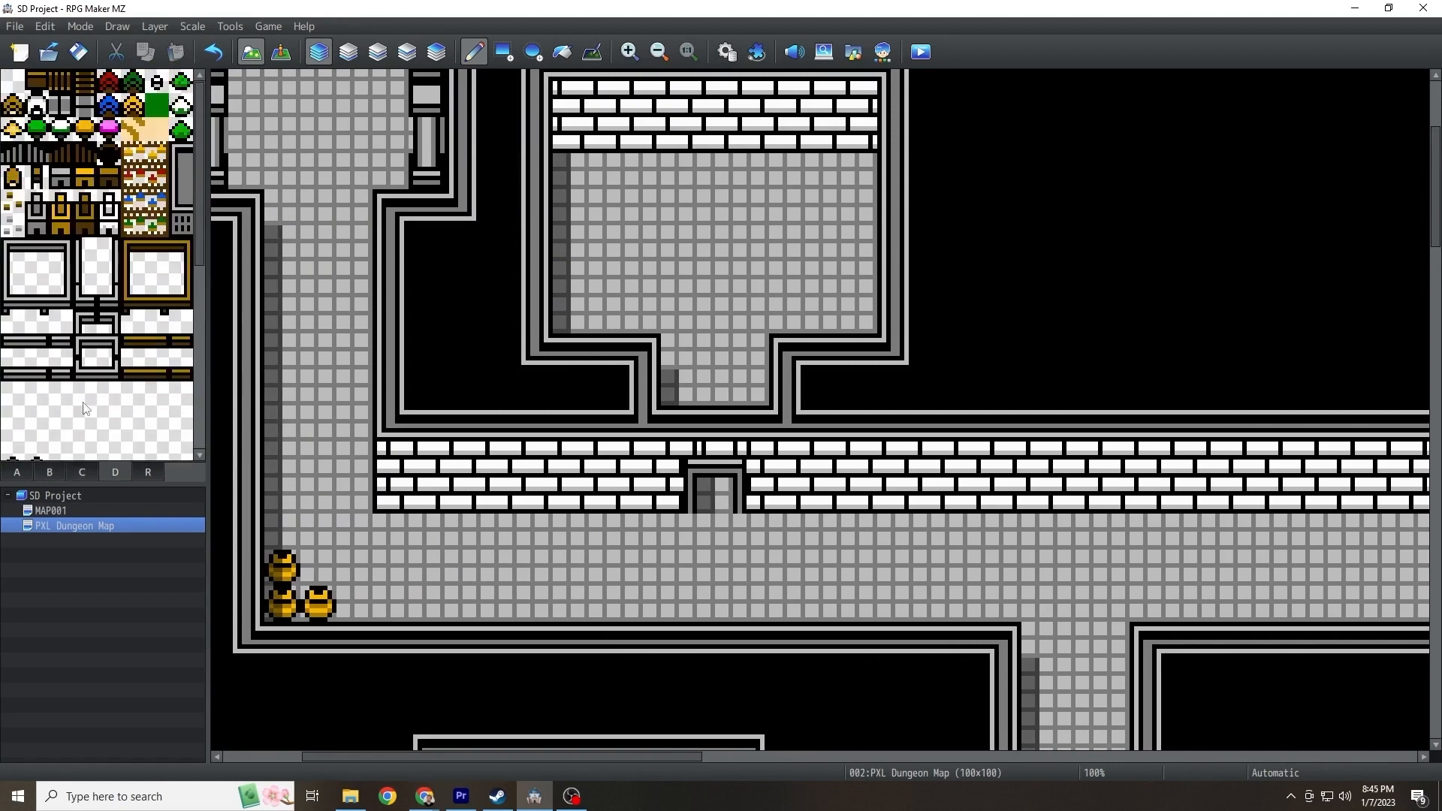
click(918, 52)
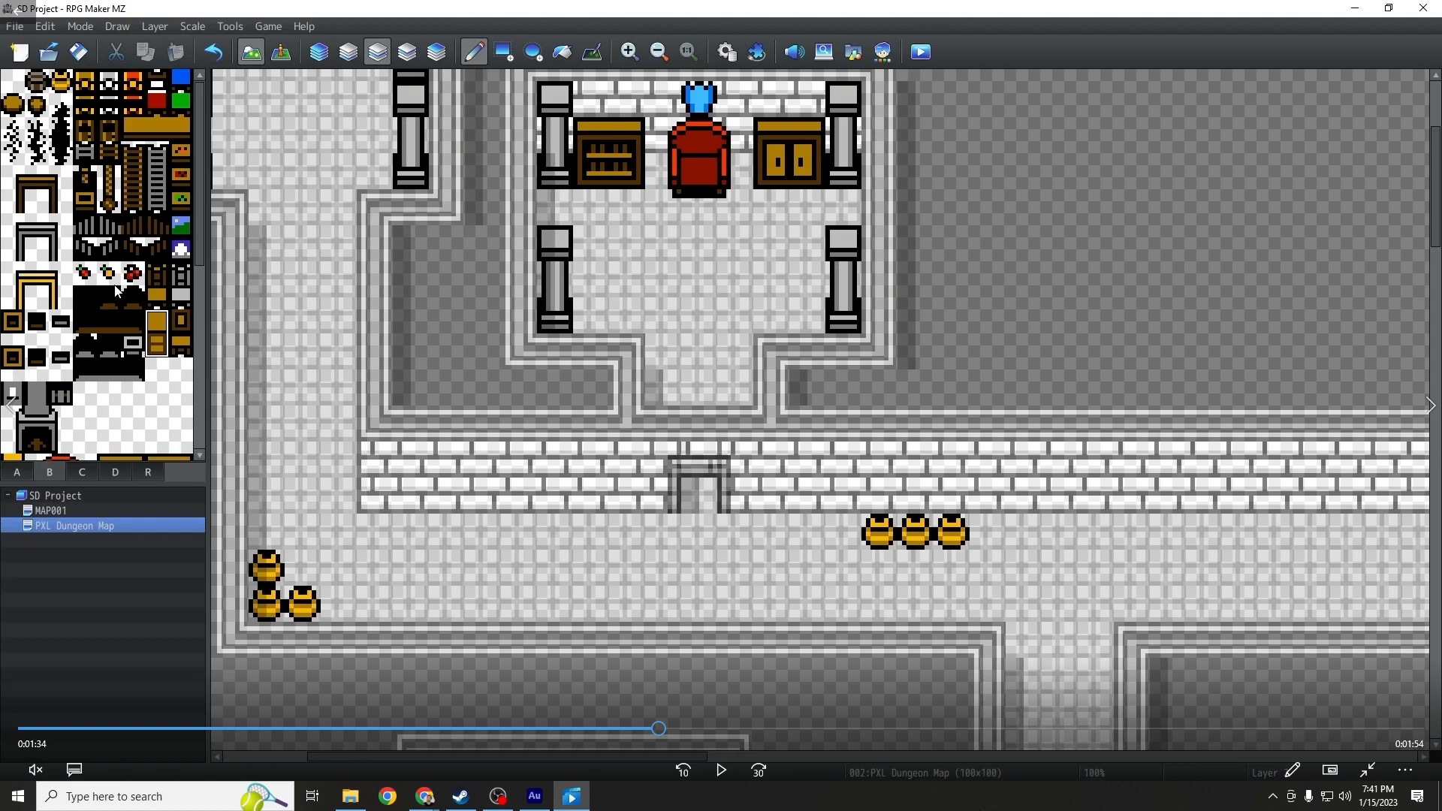
mouse_move(377, 51)
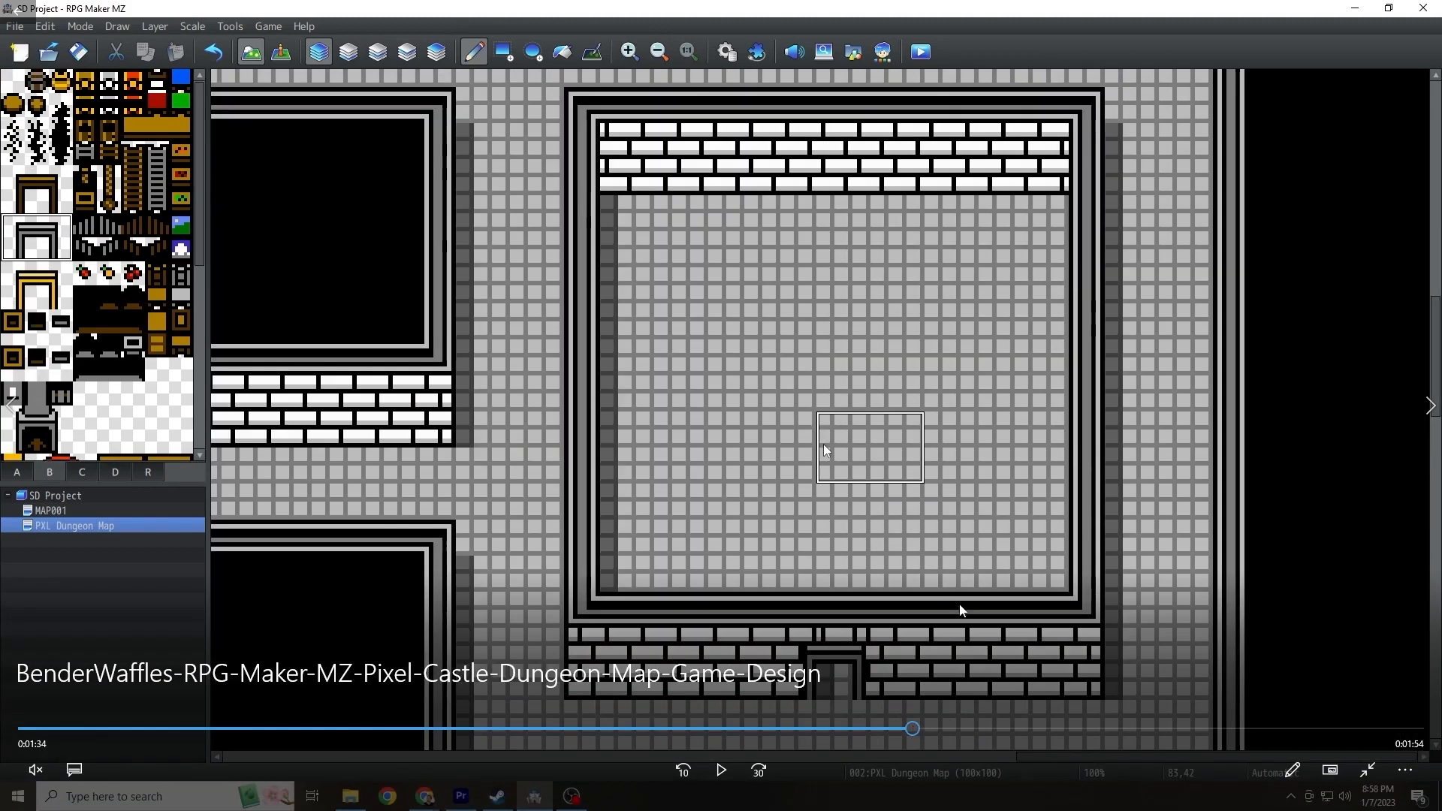
mouse_move(1037, 388)
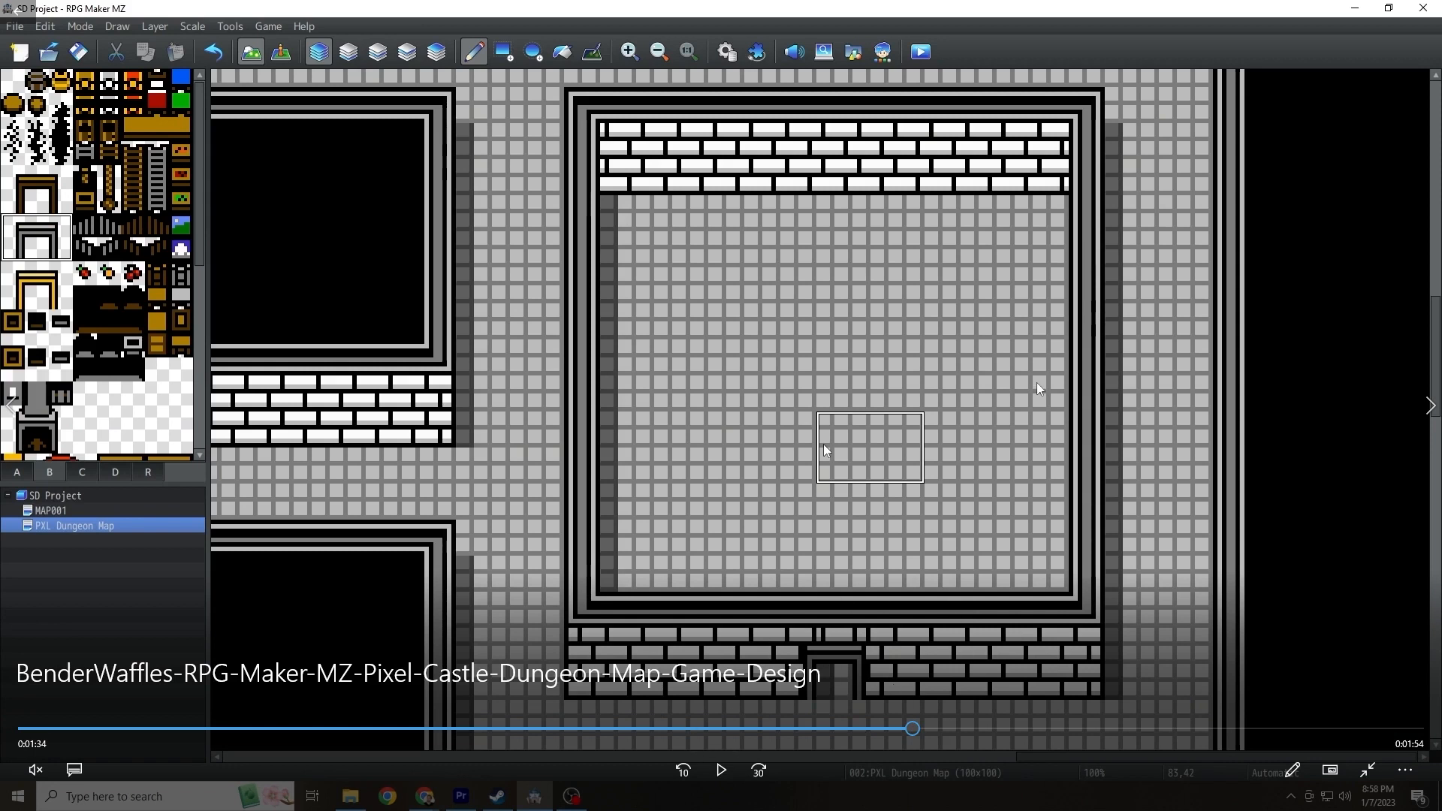
Step: Paint a magenta carpet, blue throne and pillars beside the cream-carpeted throne room
click(720, 770)
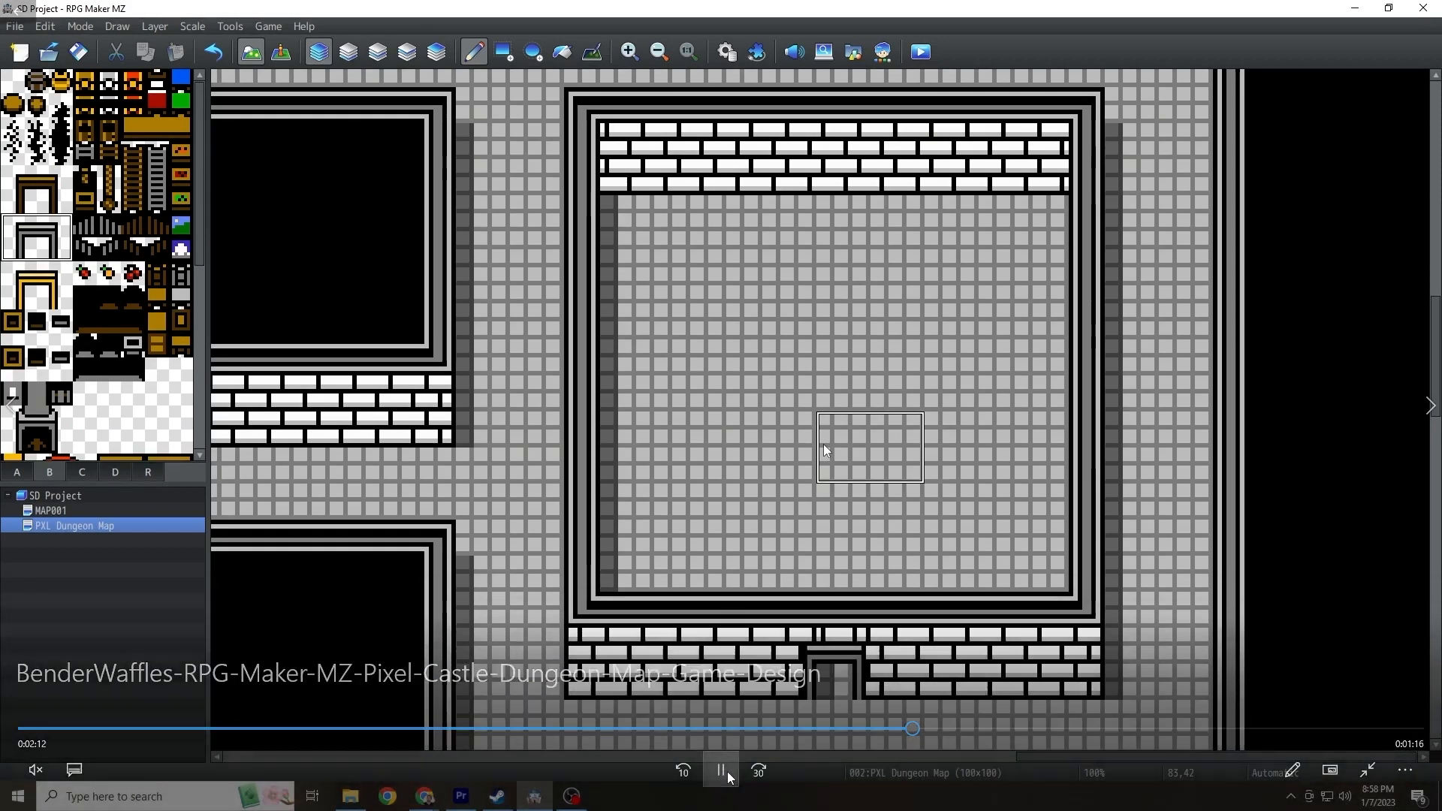
click(720, 771)
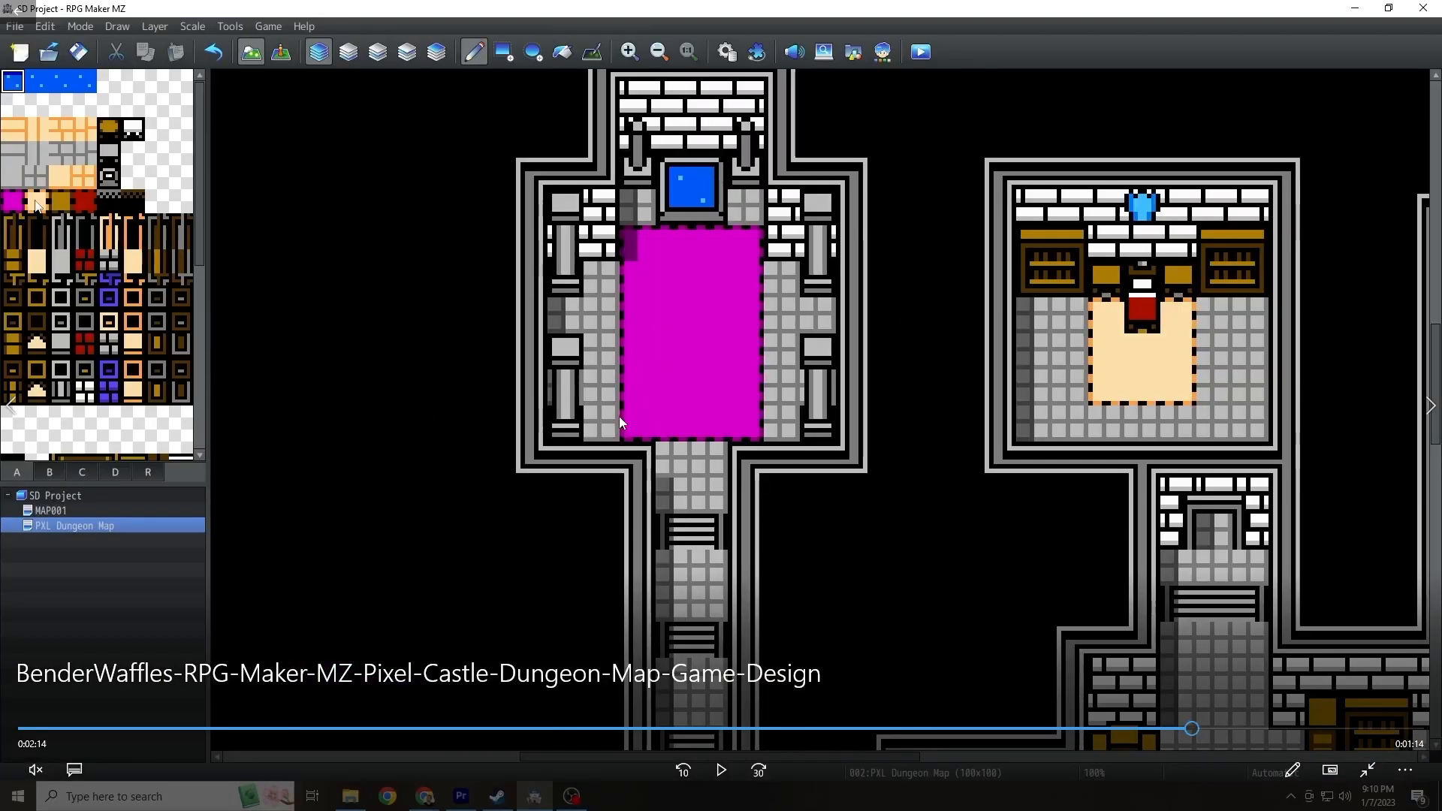
mouse_move(1041, 198)
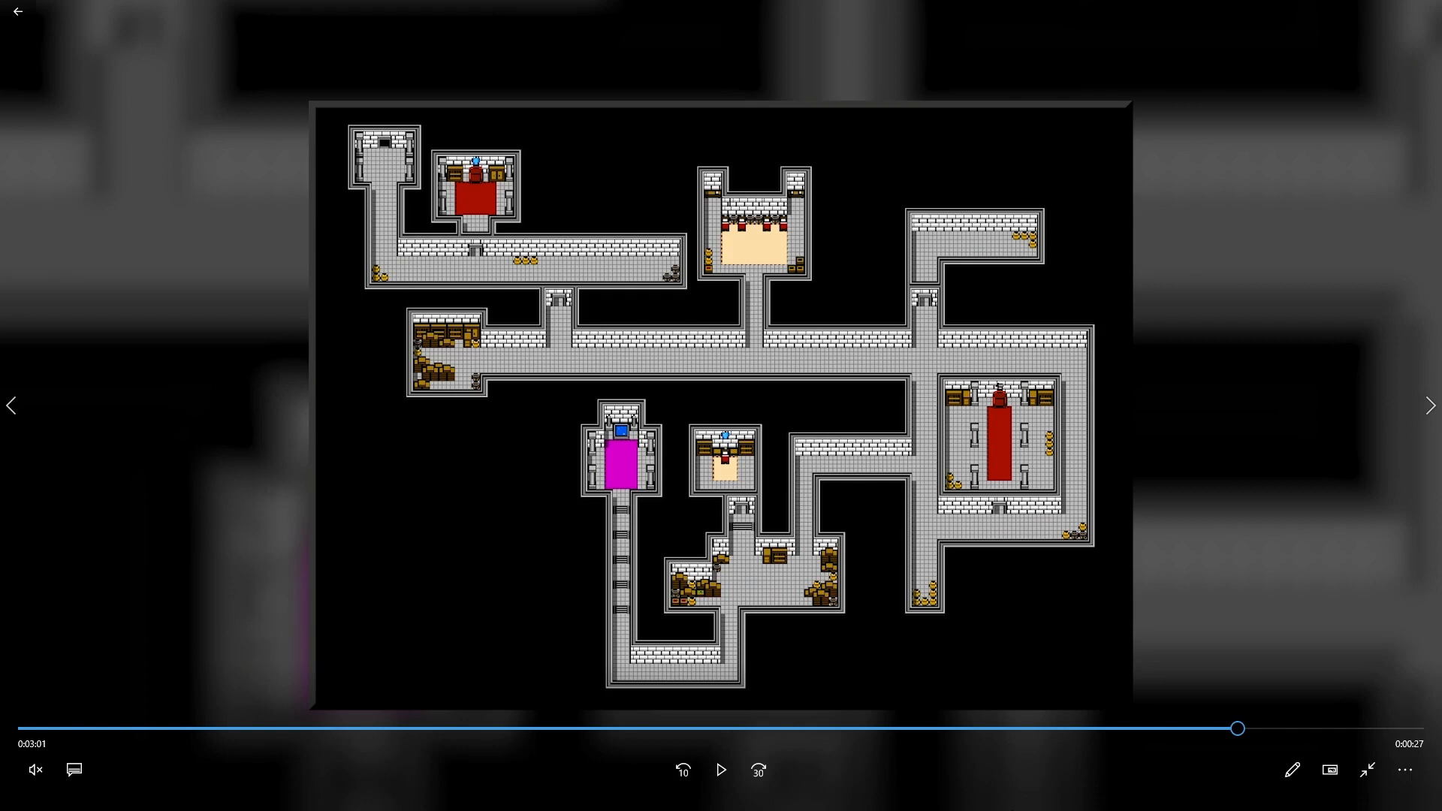
mouse_move(956, 697)
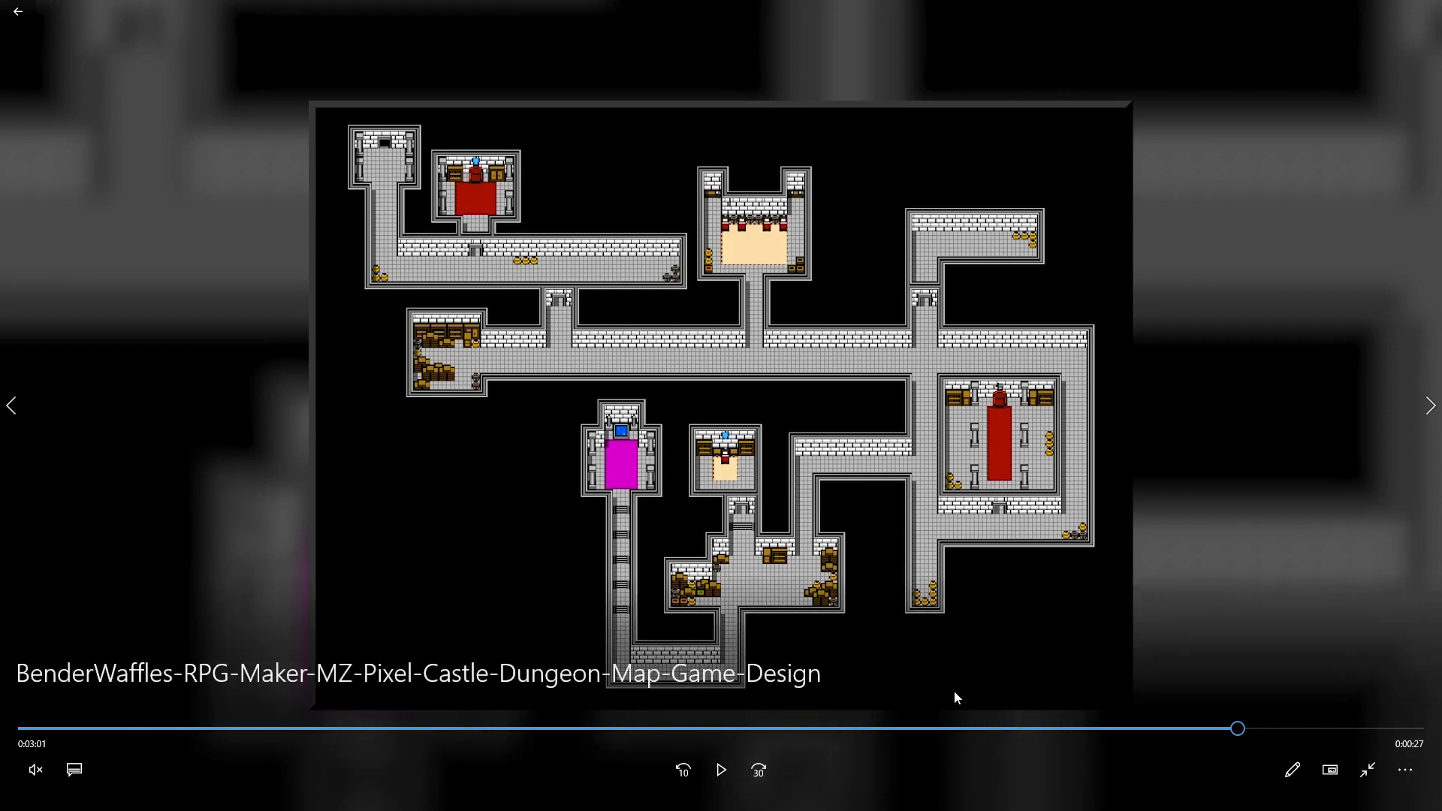